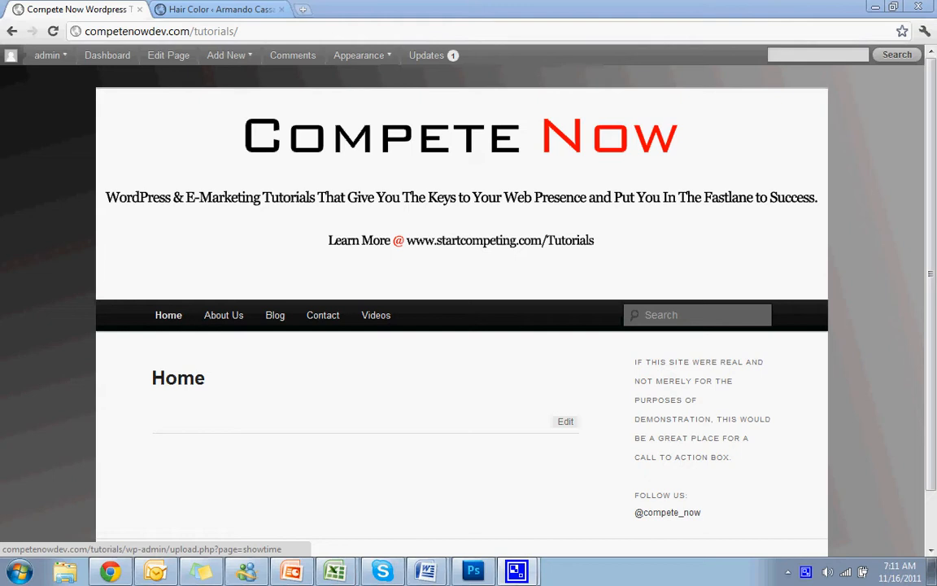
mouse_move(932, 384)
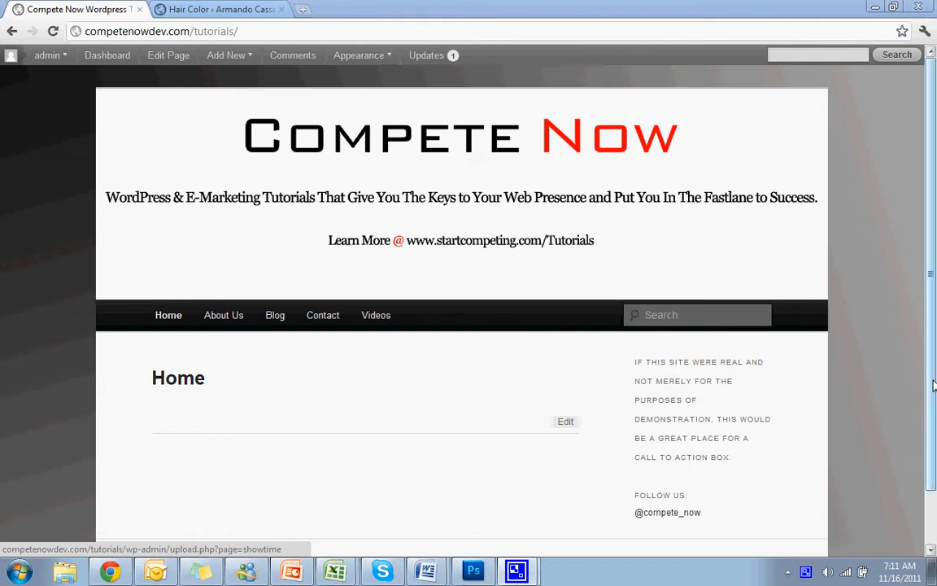
mouse_move(415, 244)
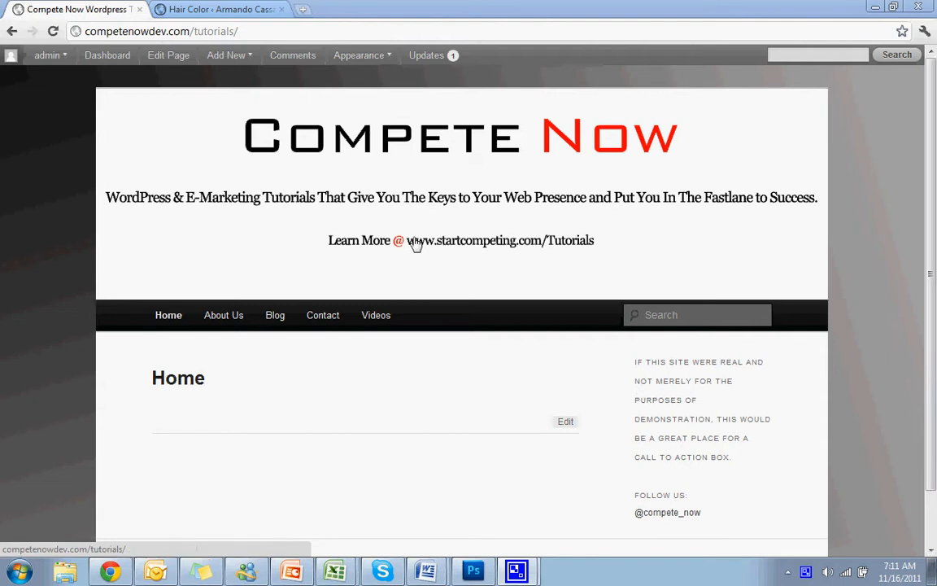
mouse_move(398, 236)
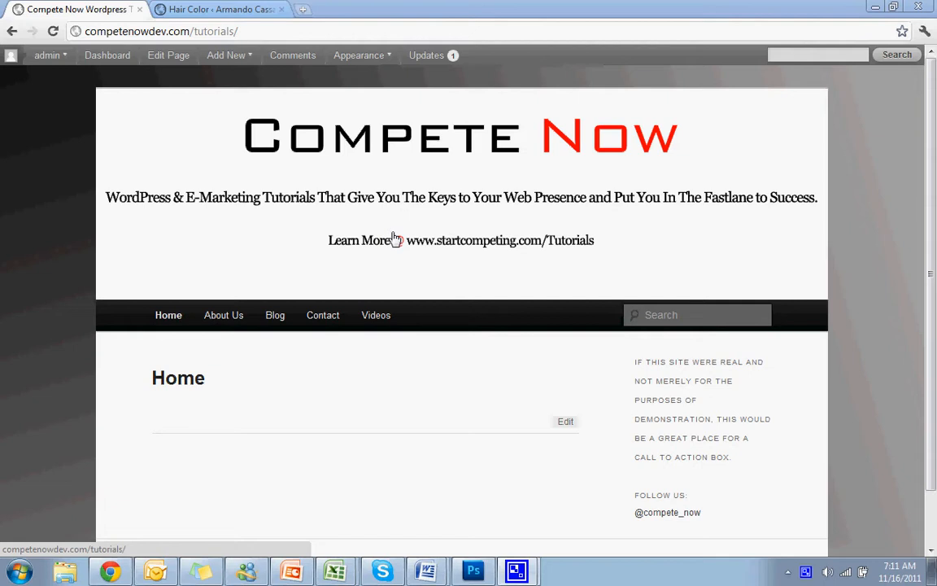
mouse_move(491, 211)
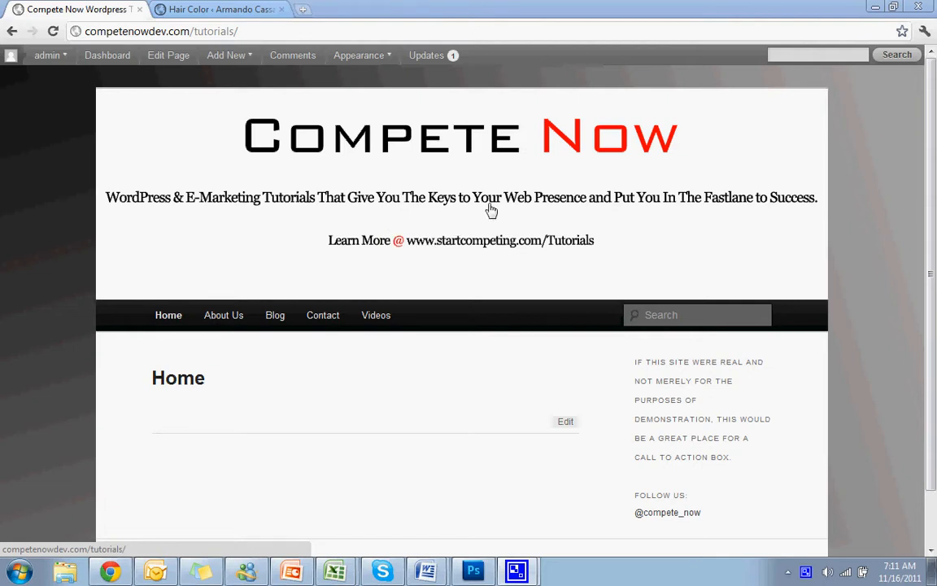
mouse_move(520, 197)
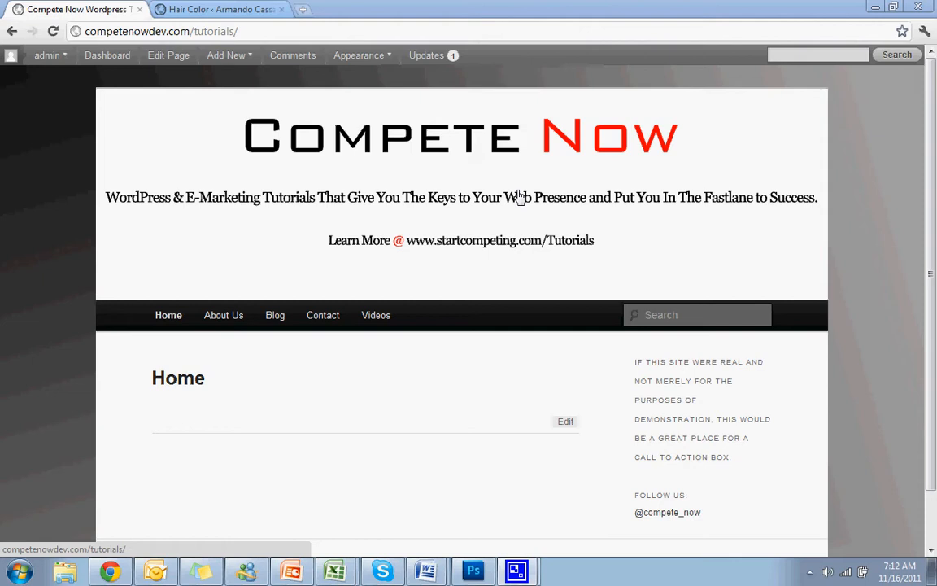
Step: Switch to the Armando Cassano Hair Studio site in the other browser tab
left_click(214, 10)
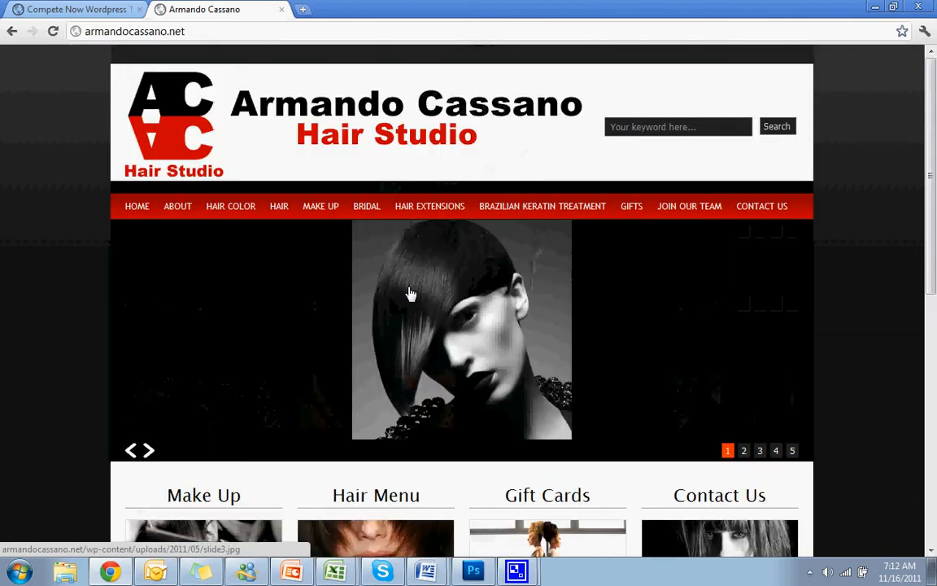
Step: View the Hair Color page and scroll through its Wella color photo slideshow
left_click(231, 205)
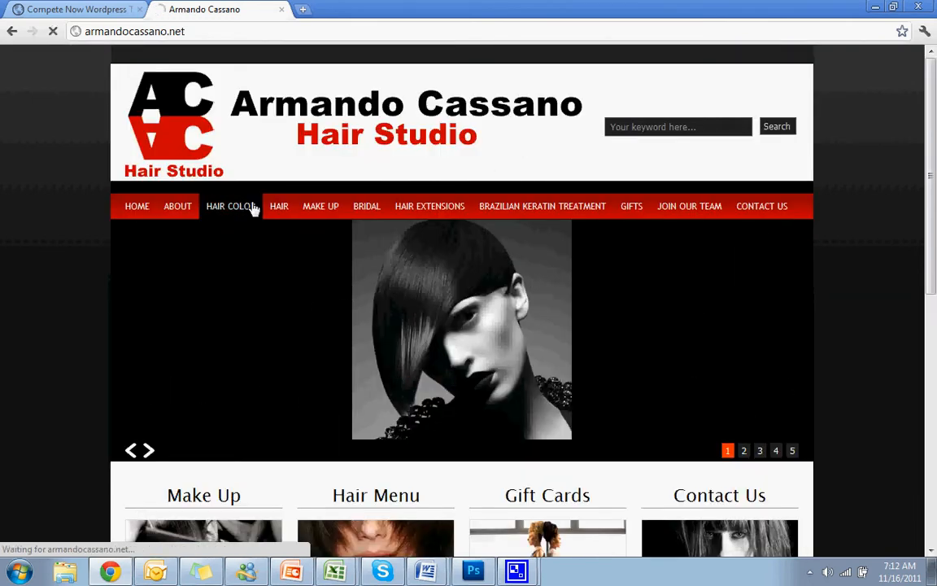
left_click(231, 205)
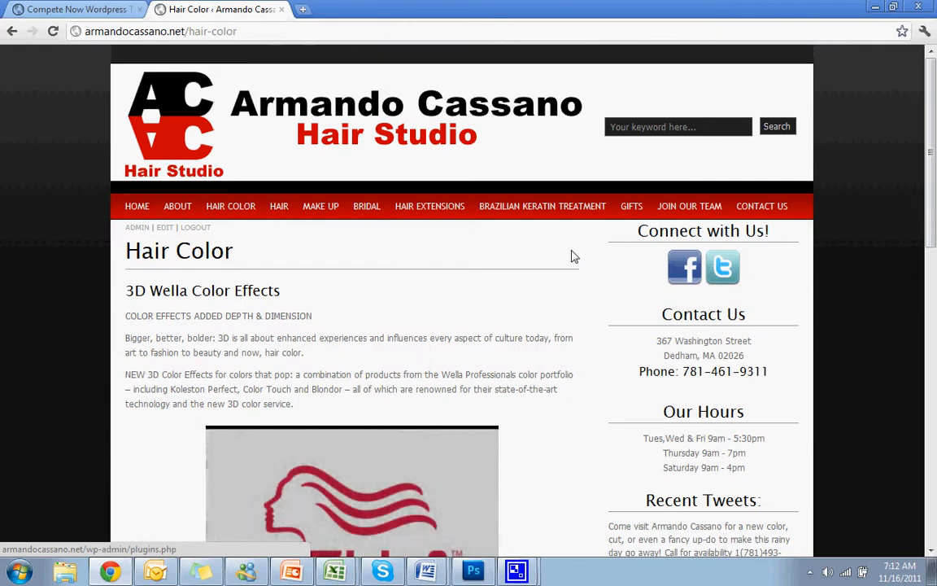
scroll("down", 3)
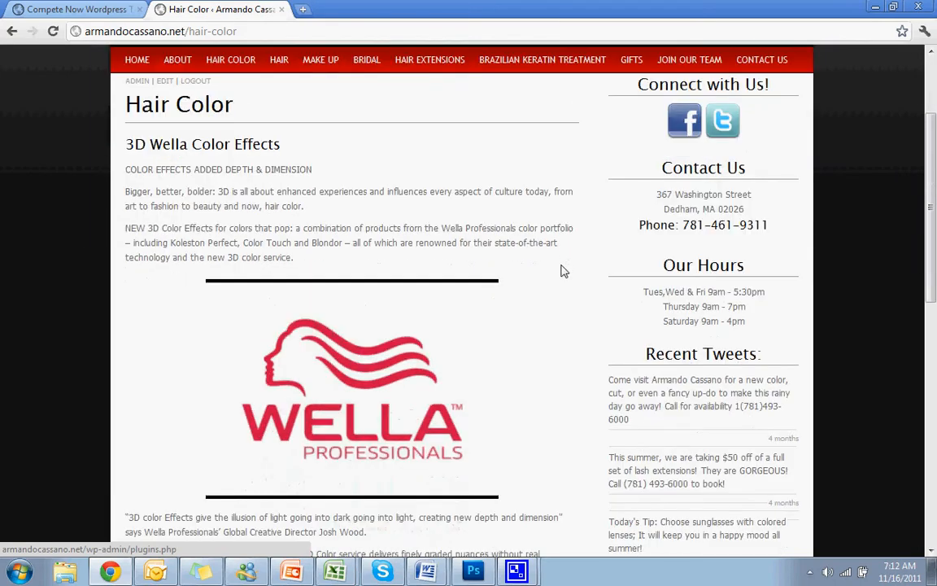
mouse_move(388, 230)
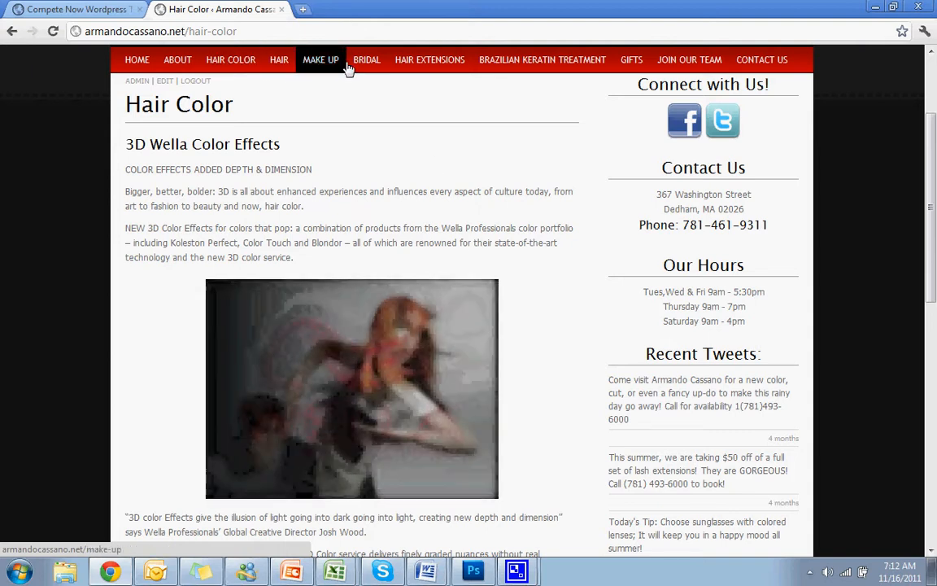
mouse_move(563, 342)
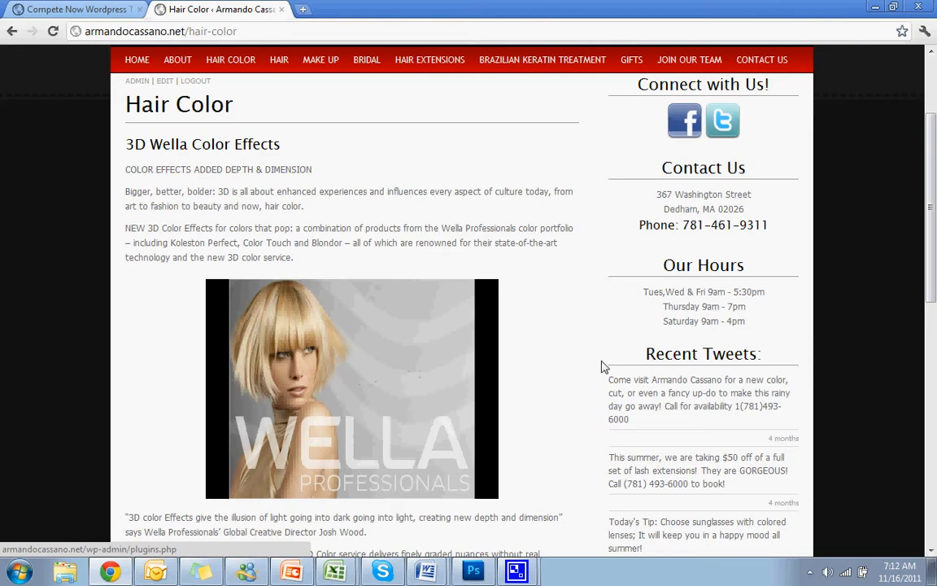
mouse_move(475, 384)
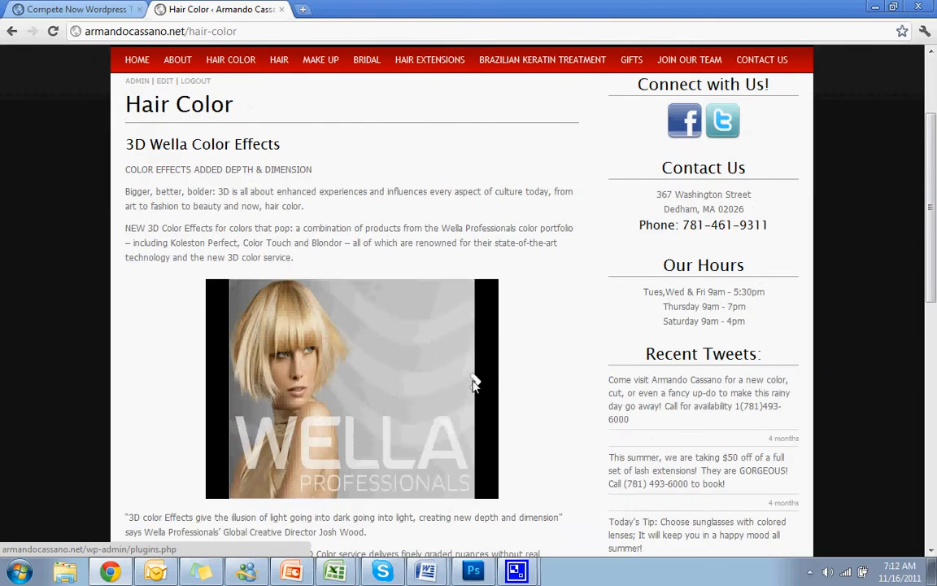
scroll("down", 3)
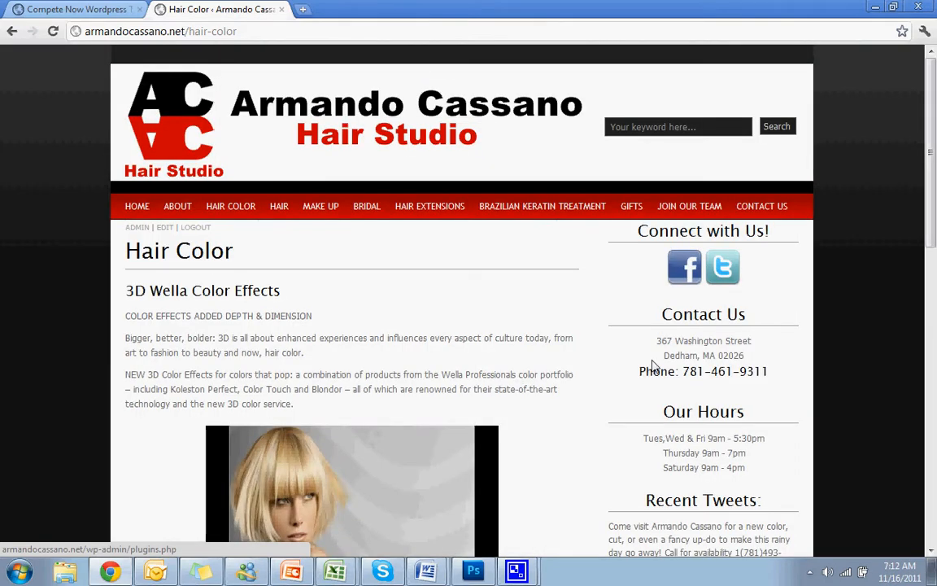
scroll("down", 3)
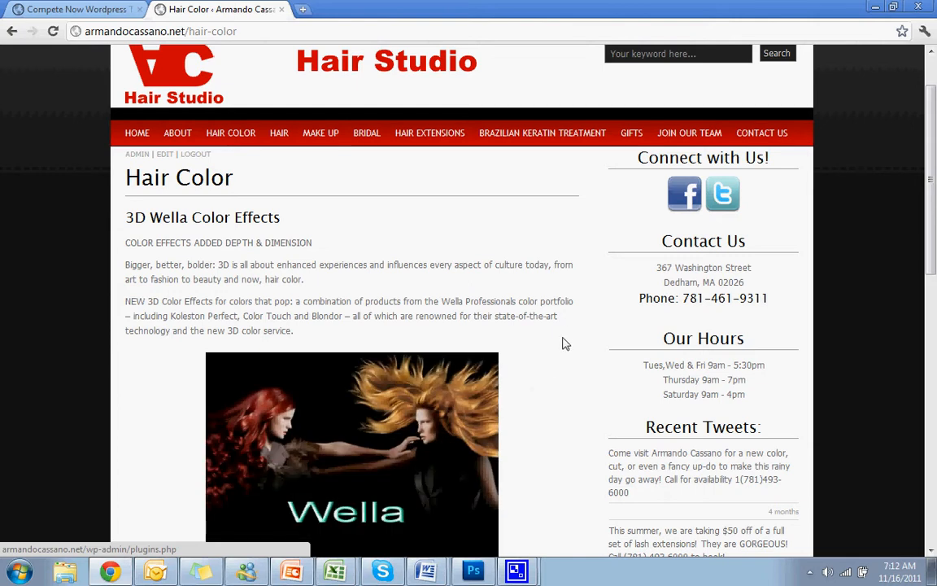
mouse_move(570, 333)
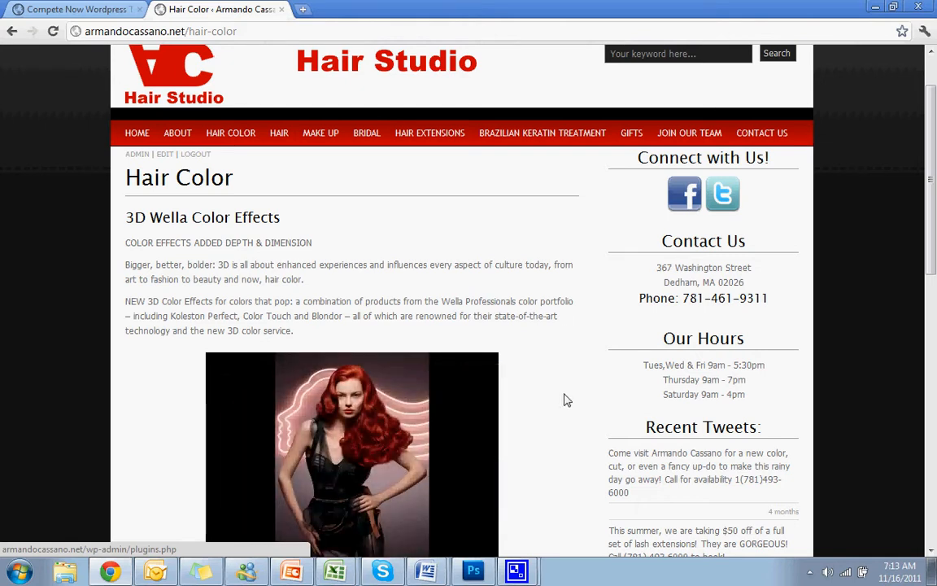
mouse_move(374, 415)
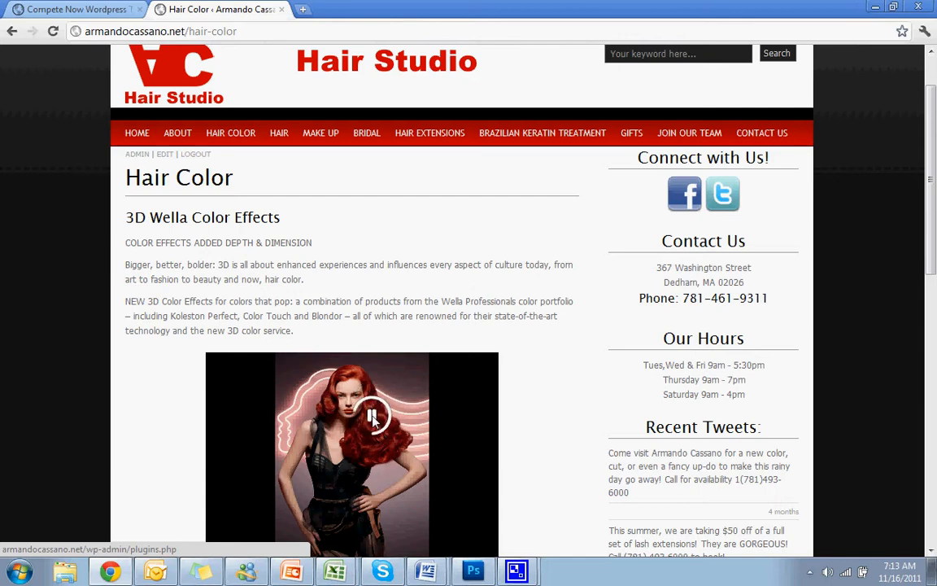
scroll("down", 3)
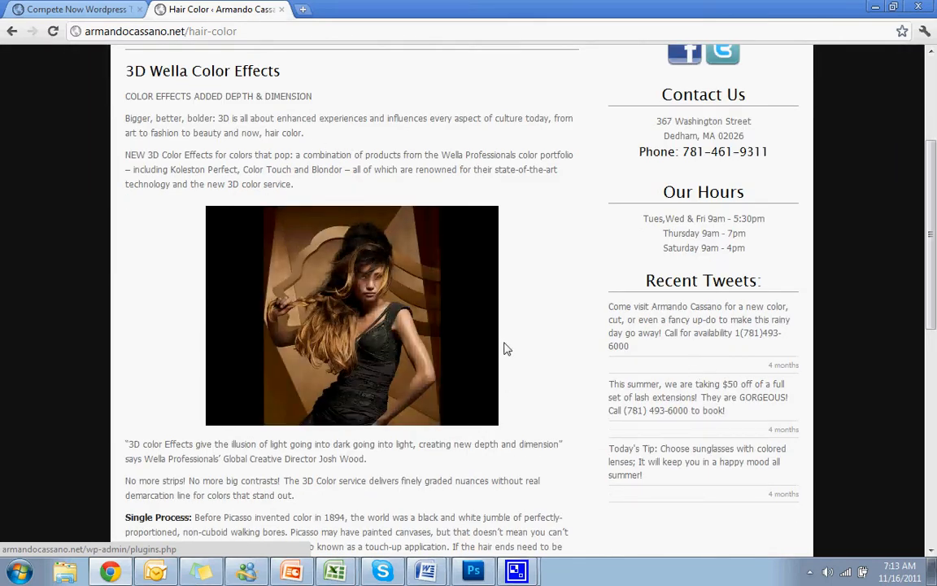
mouse_move(514, 355)
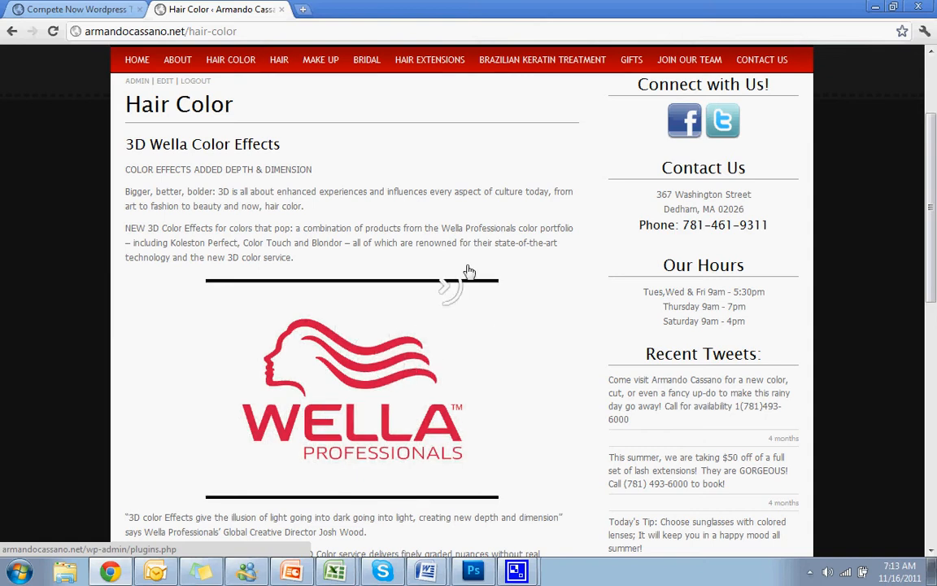
mouse_move(605, 153)
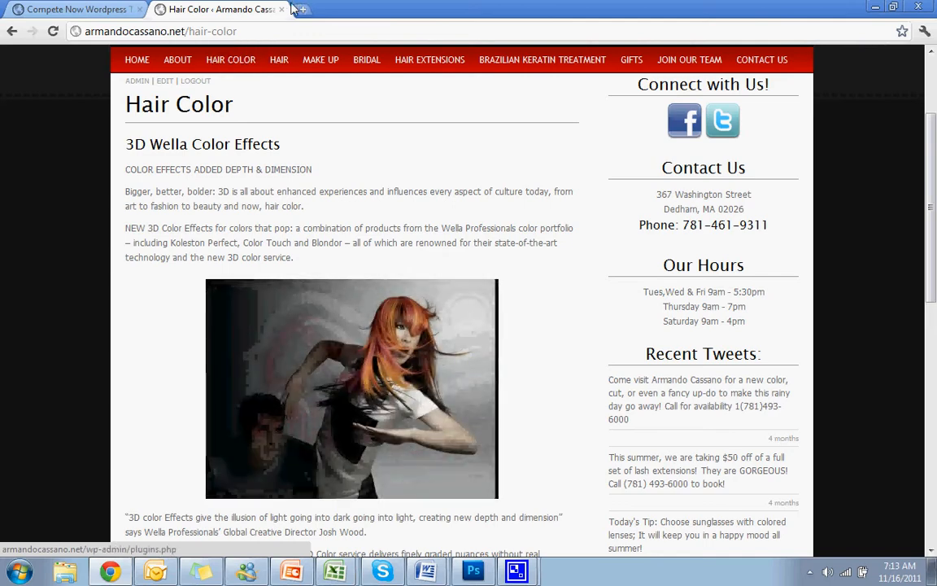
Step: Return to the Compete Now tutorials home page tab
left_click(78, 13)
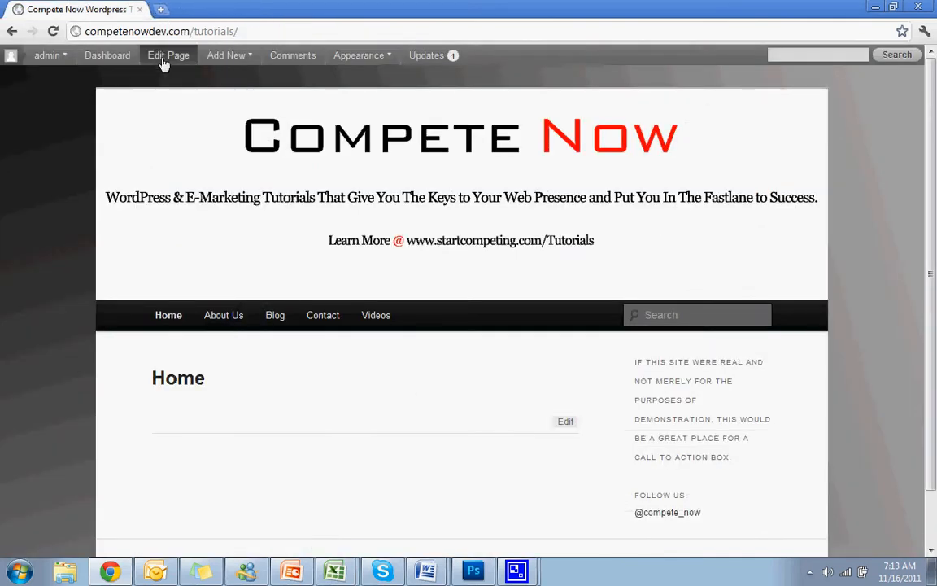
Step: Reach the Install Plugins screen from the dashboard and search for 'ShowTime Slideshow'
left_click(168, 55)
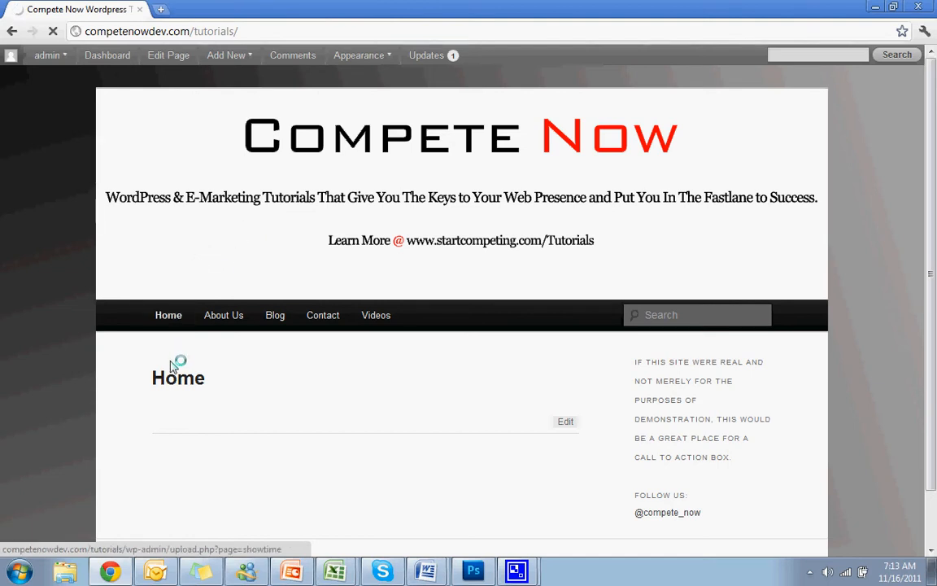
left_click(108, 55)
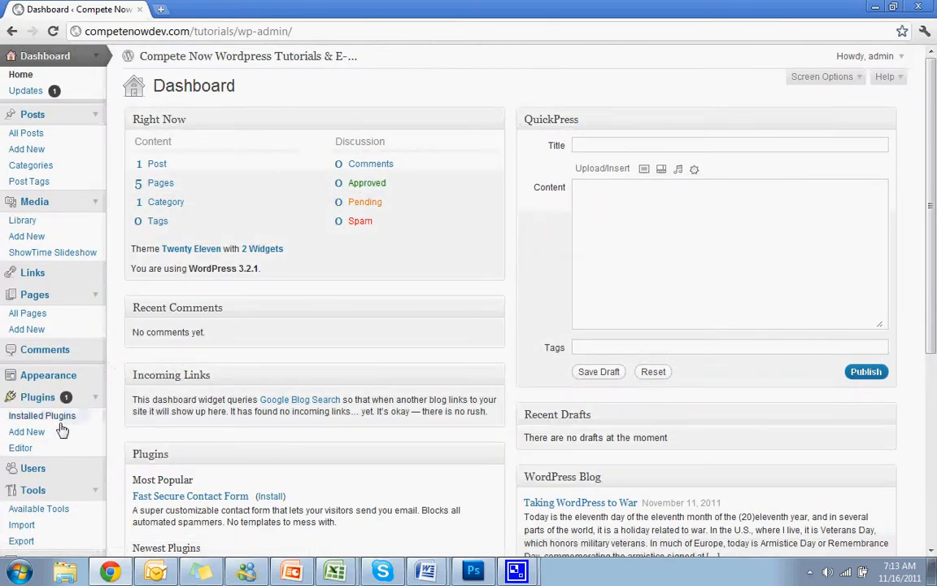
left_click(26, 432)
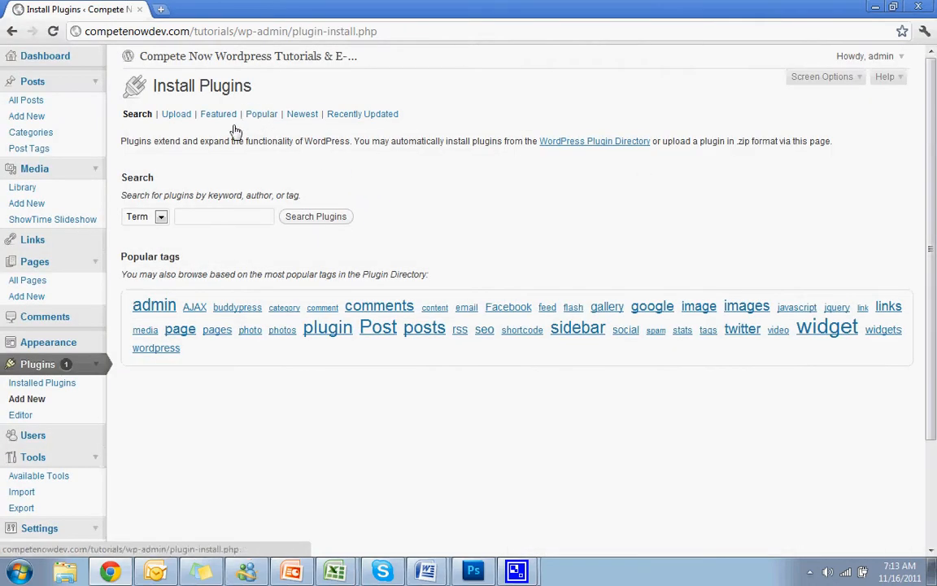
type("ShowTime Slideshow")
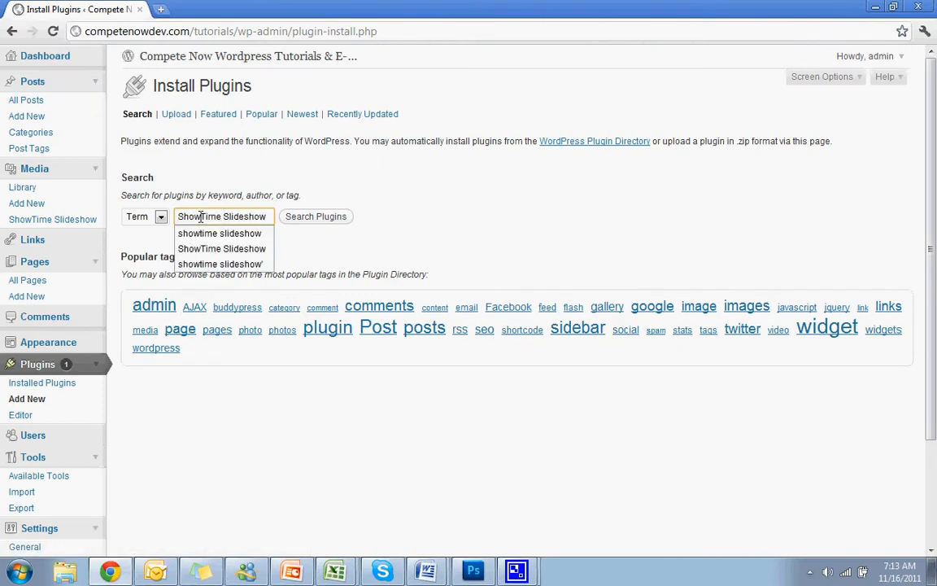
mouse_move(324, 221)
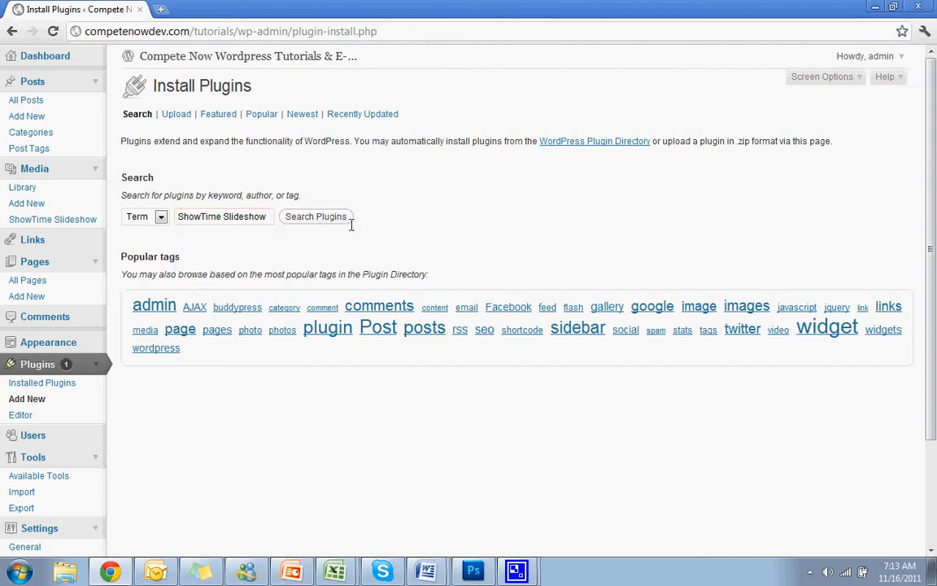
mouse_move(84, 407)
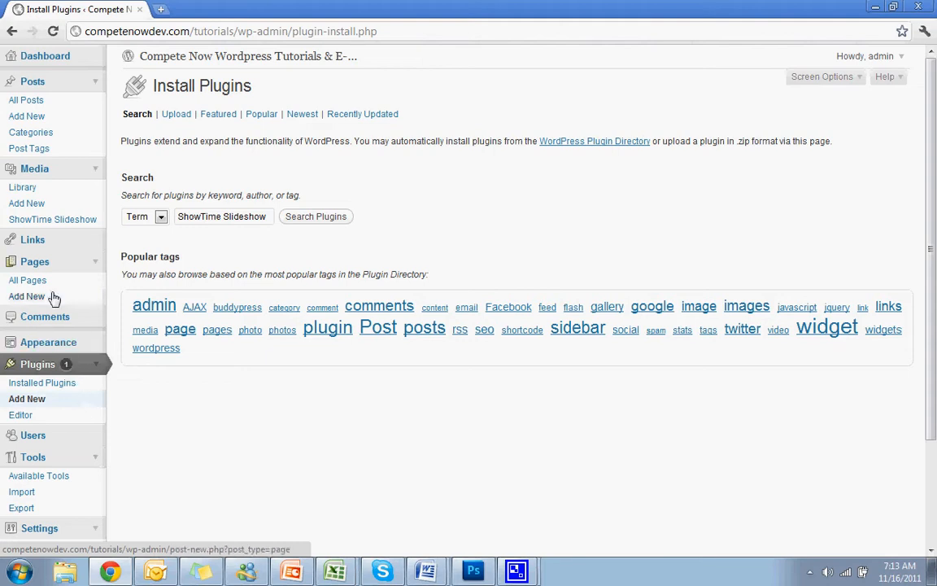
left_click(28, 280)
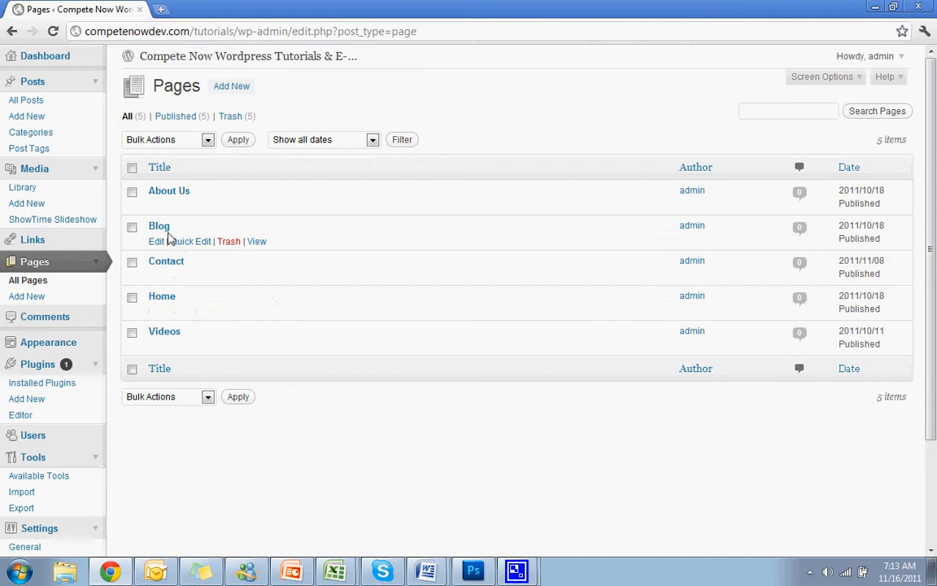
mouse_move(156, 205)
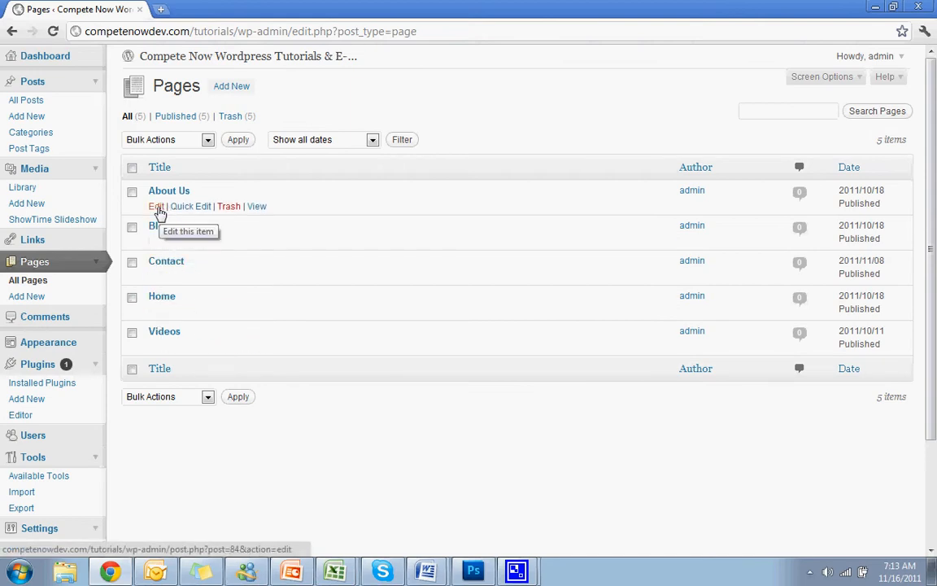
left_click(157, 205)
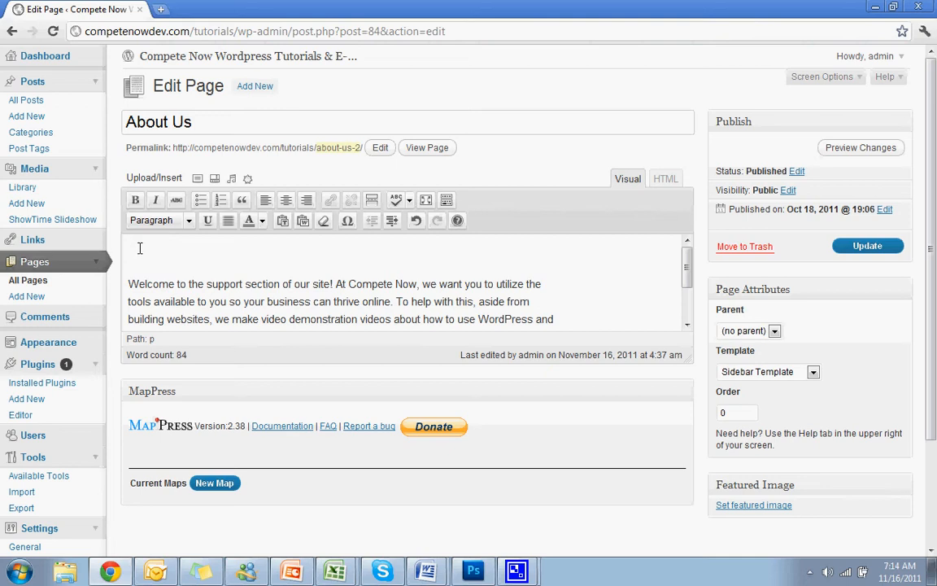
mouse_move(127, 253)
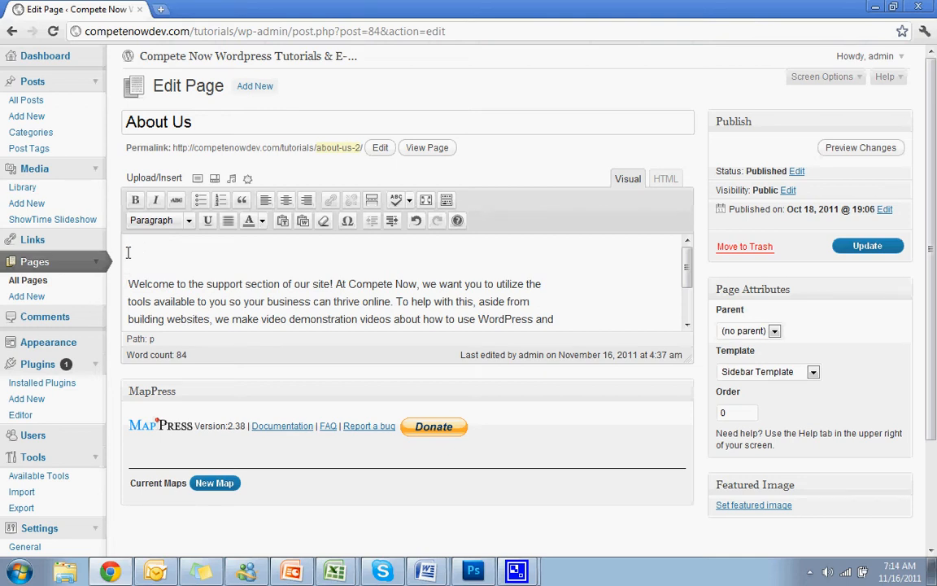
mouse_move(286, 201)
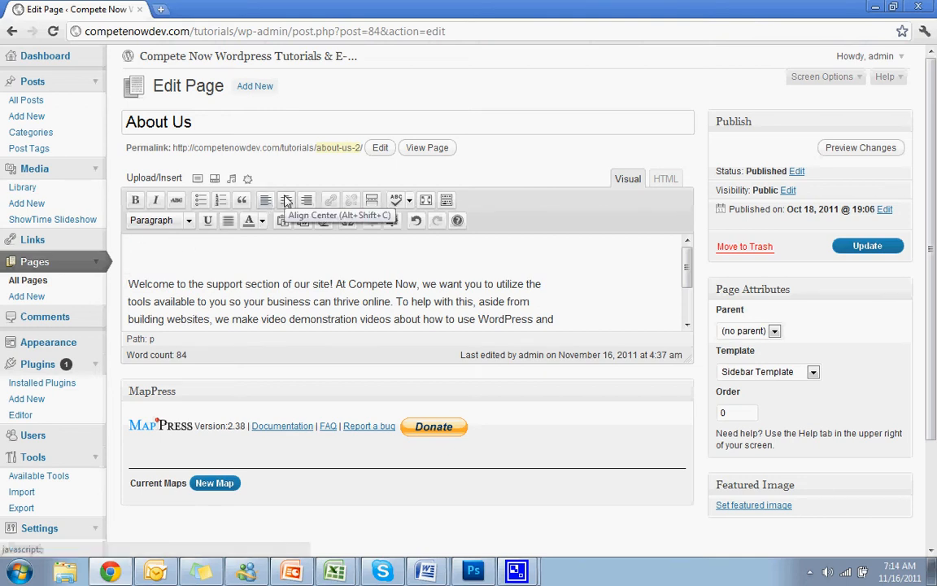
mouse_move(287, 220)
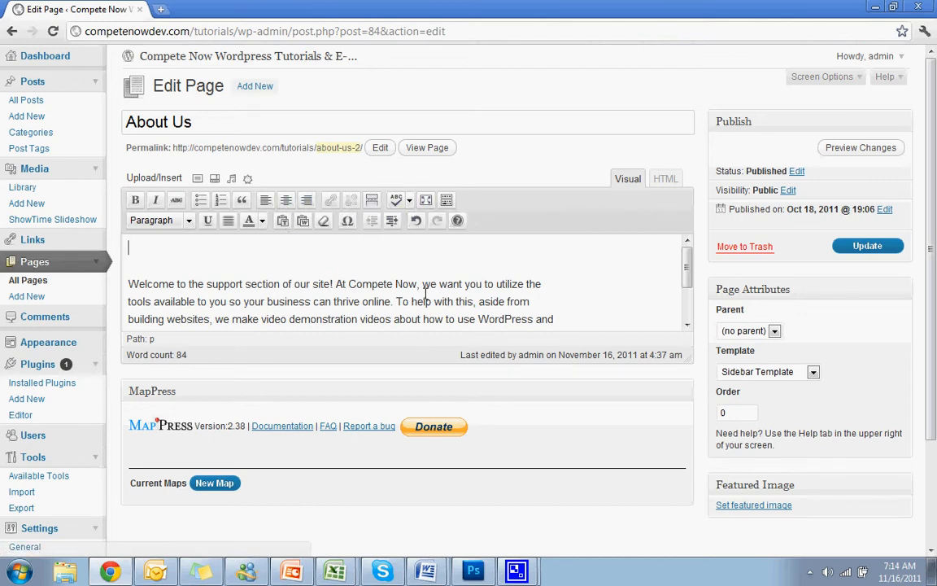
mouse_move(323, 258)
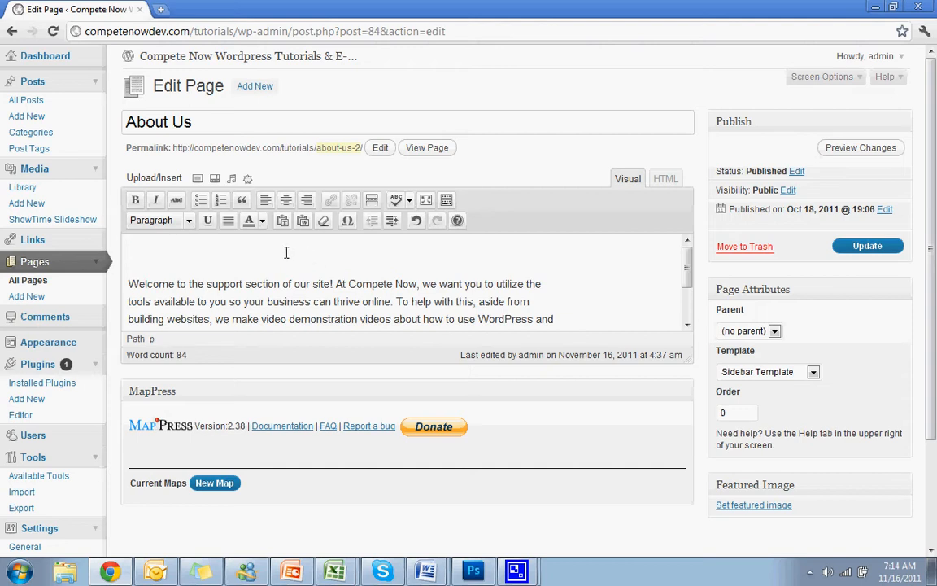
mouse_move(261, 240)
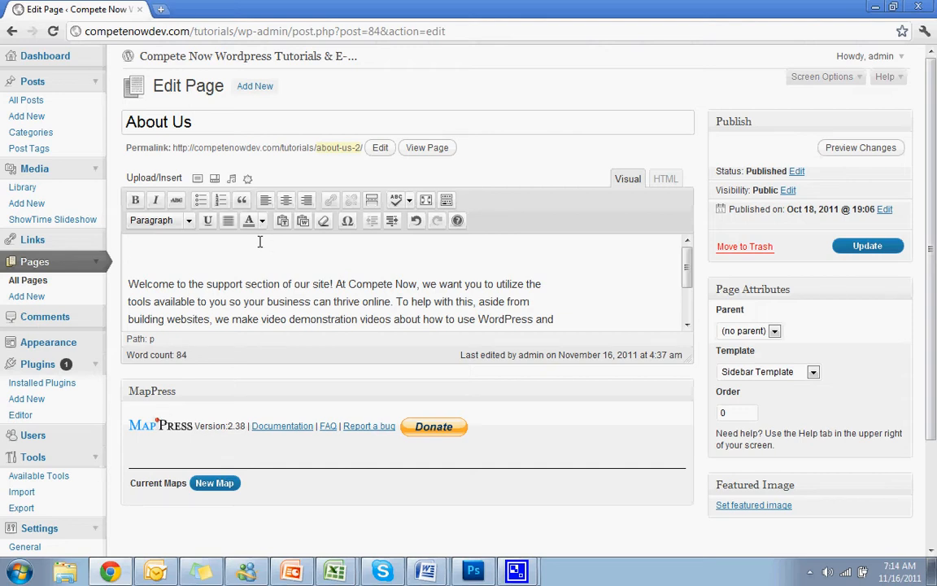
mouse_move(65, 374)
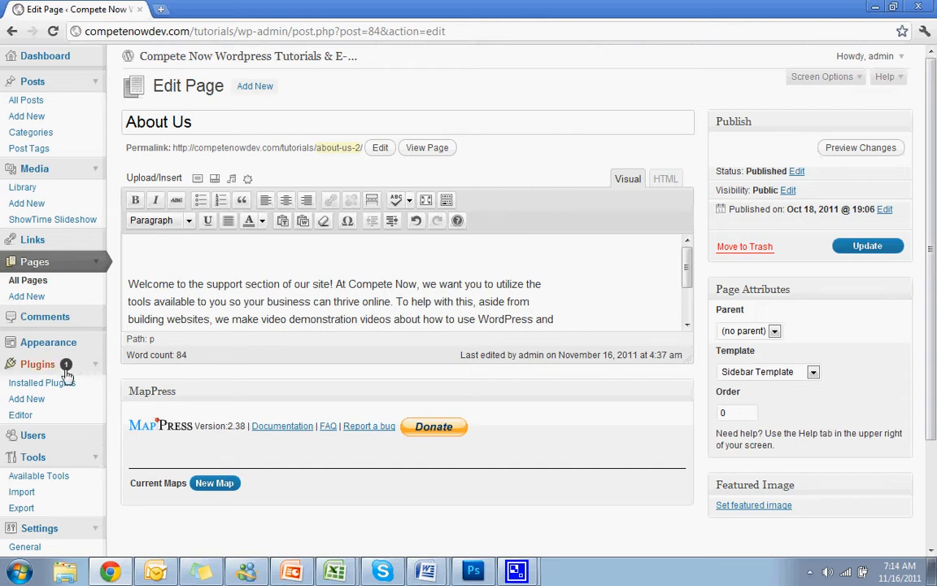
left_click(36, 365)
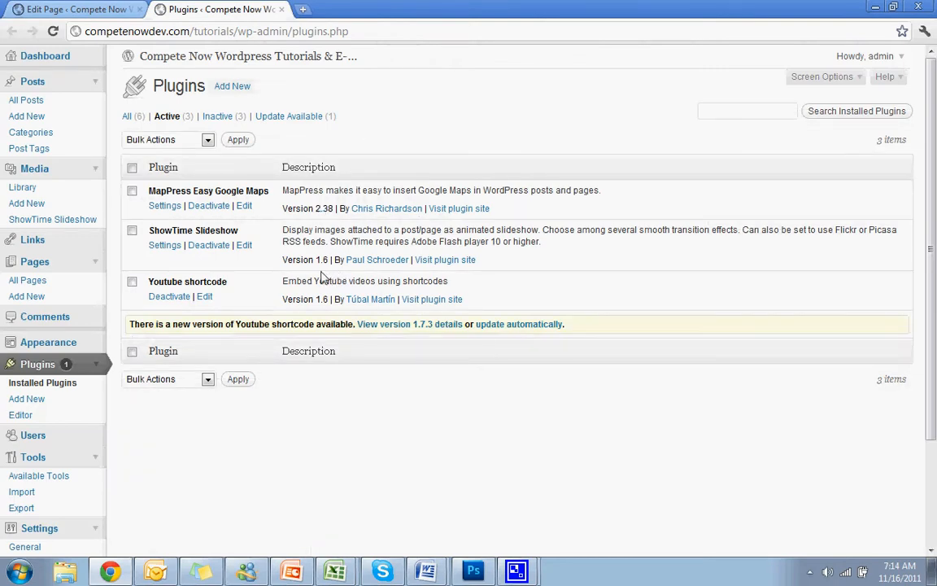
mouse_move(367, 244)
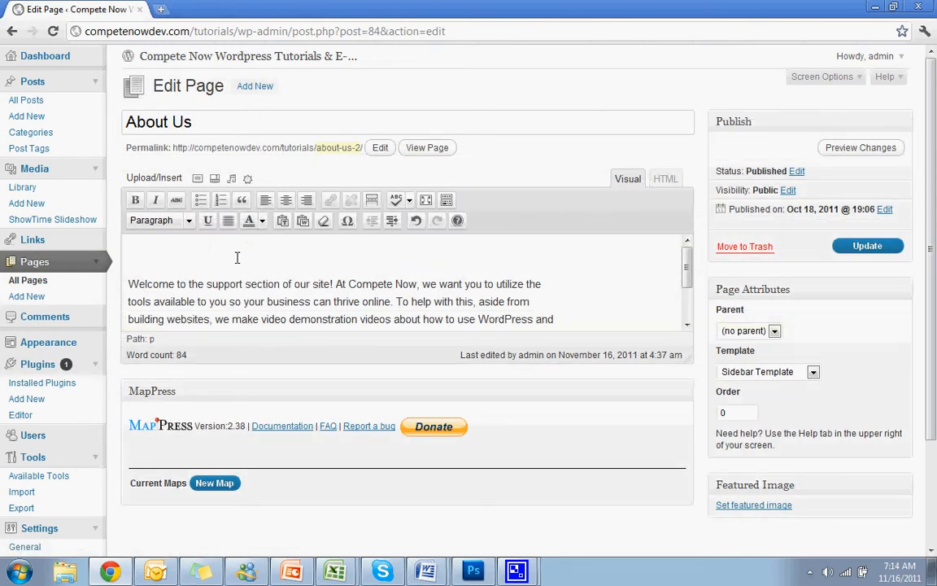
mouse_move(579, 222)
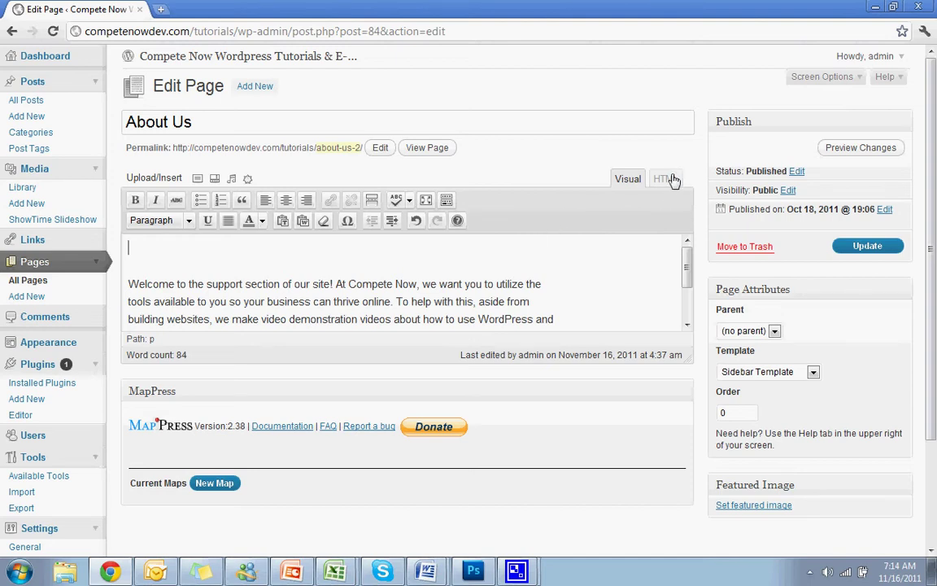
Step: Insert the [showtime] shortcode at the top of About Us in HTML view and update the page
left_click(665, 177)
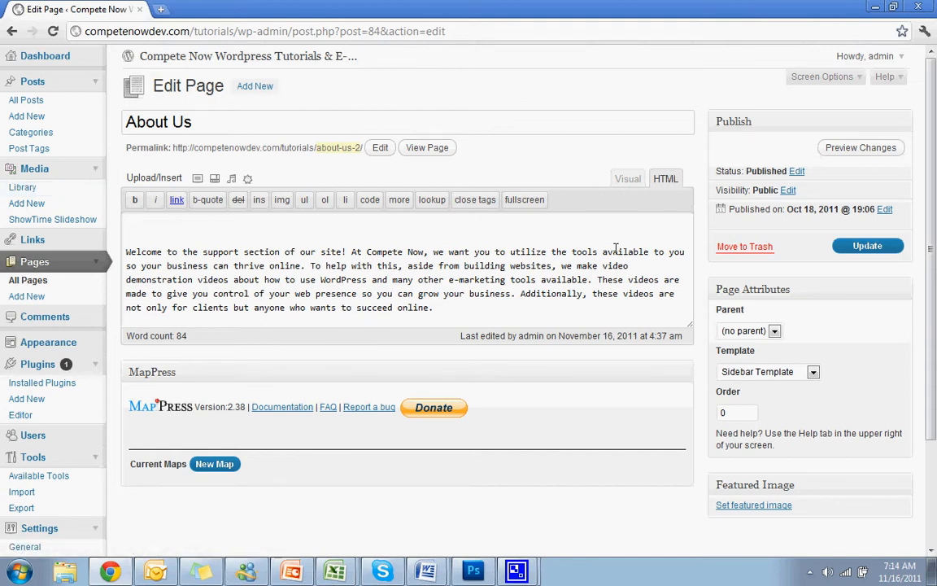
type("[showtime")
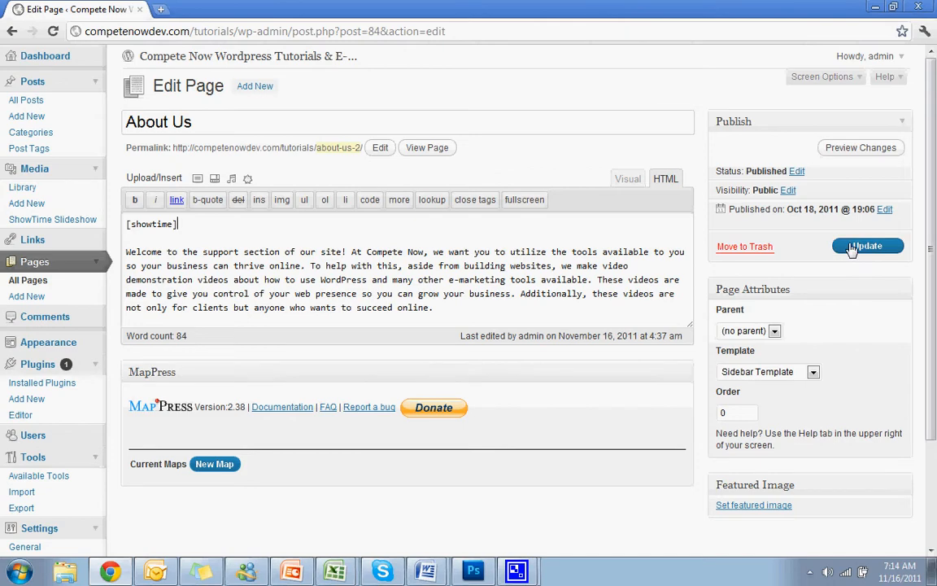
left_click(867, 245)
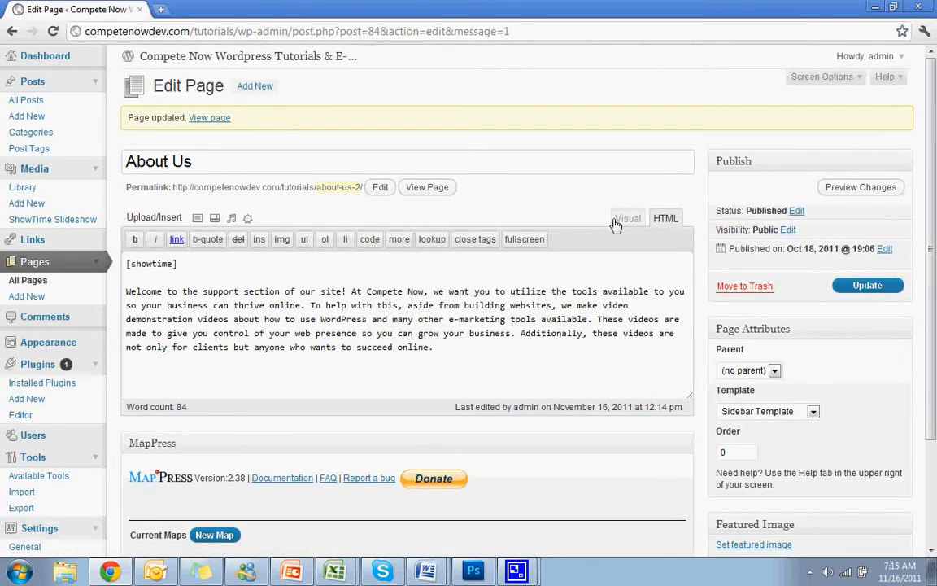
left_click(629, 218)
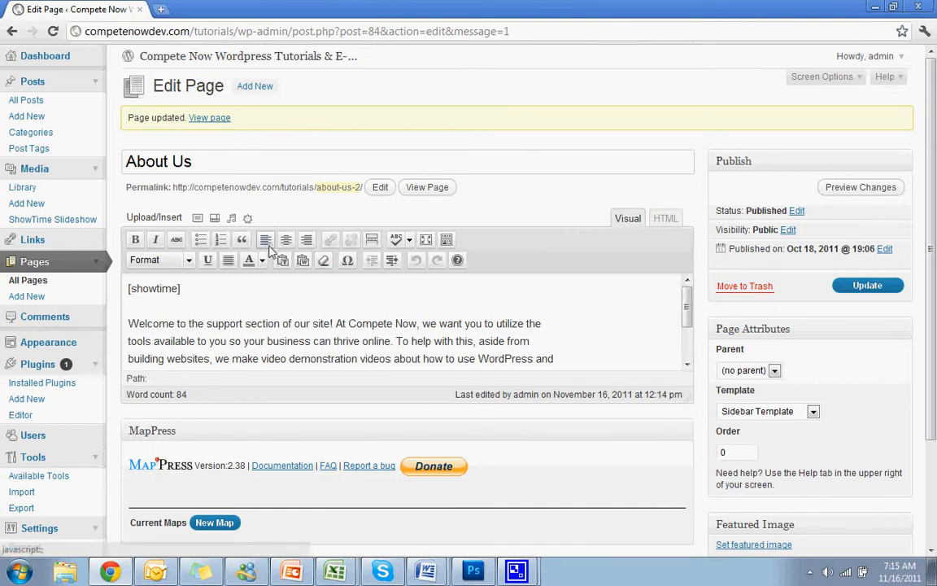
mouse_move(197, 220)
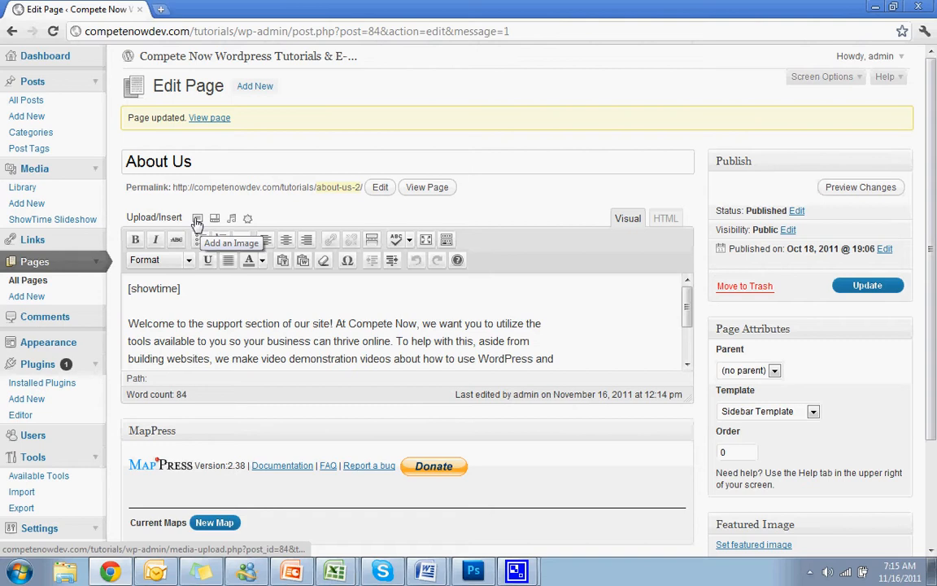
Step: Start an image upload and browse to the Desktop's Dynamik Slider folder
left_click(197, 218)
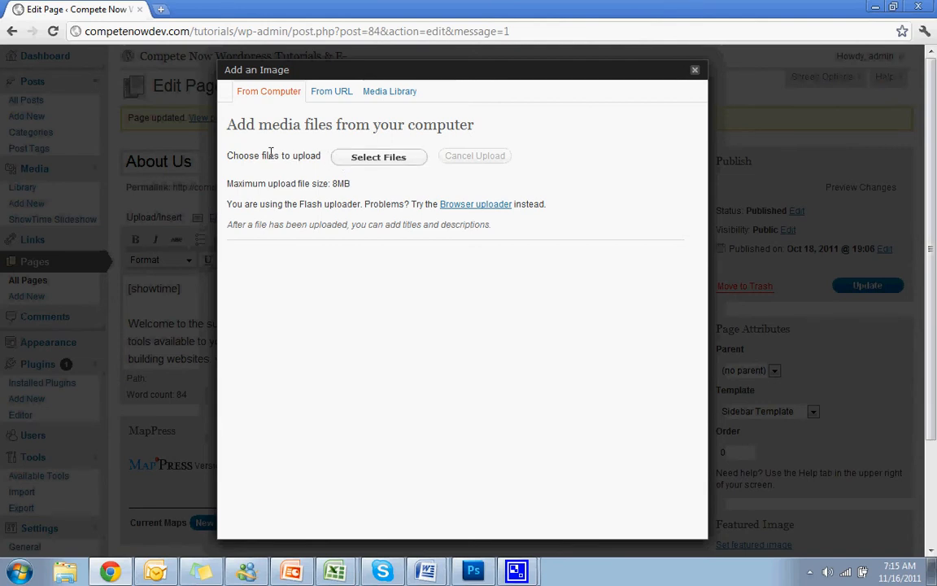
left_click(379, 156)
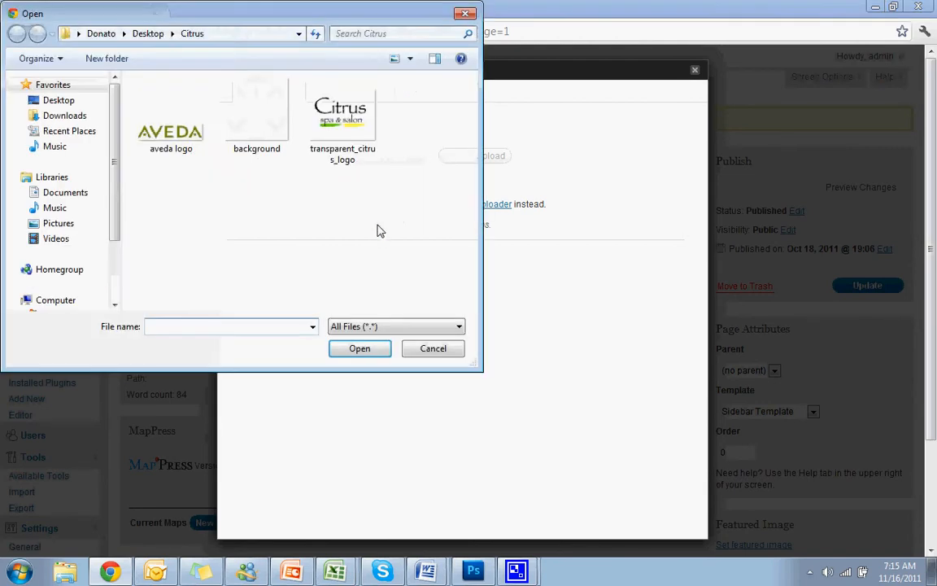
left_click(58, 100)
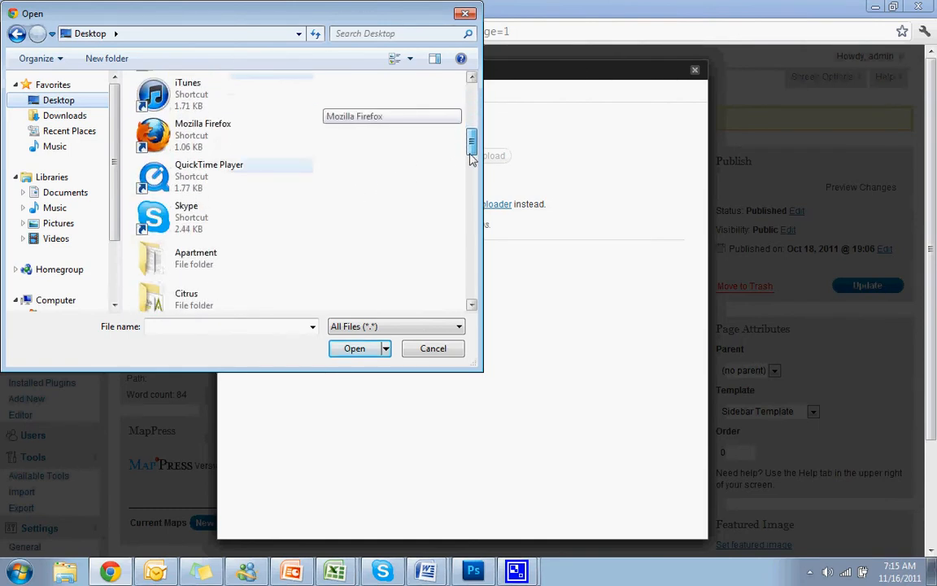
scroll("down", 3)
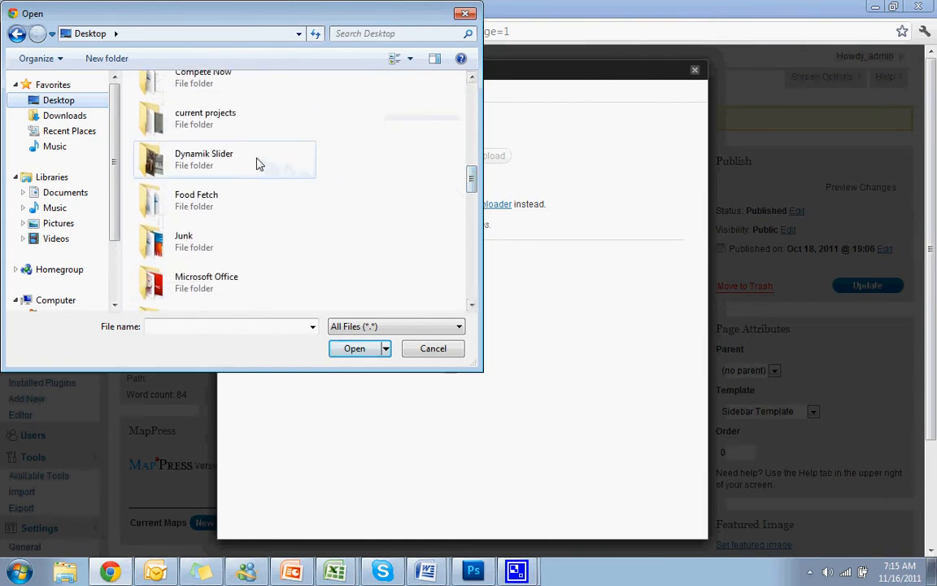
double_click(225, 159)
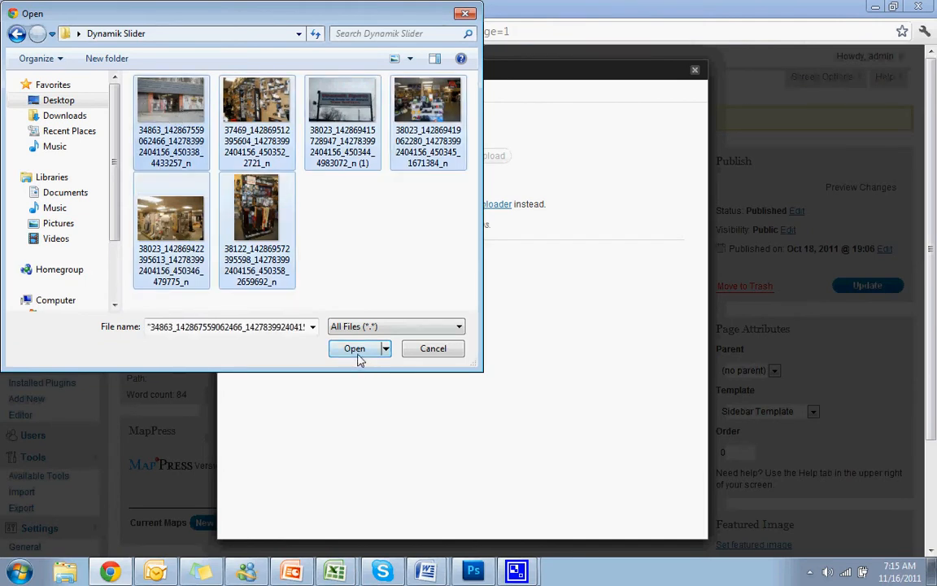
Step: Upload the six selected photos to the page and close the upload window
left_click(355, 348)
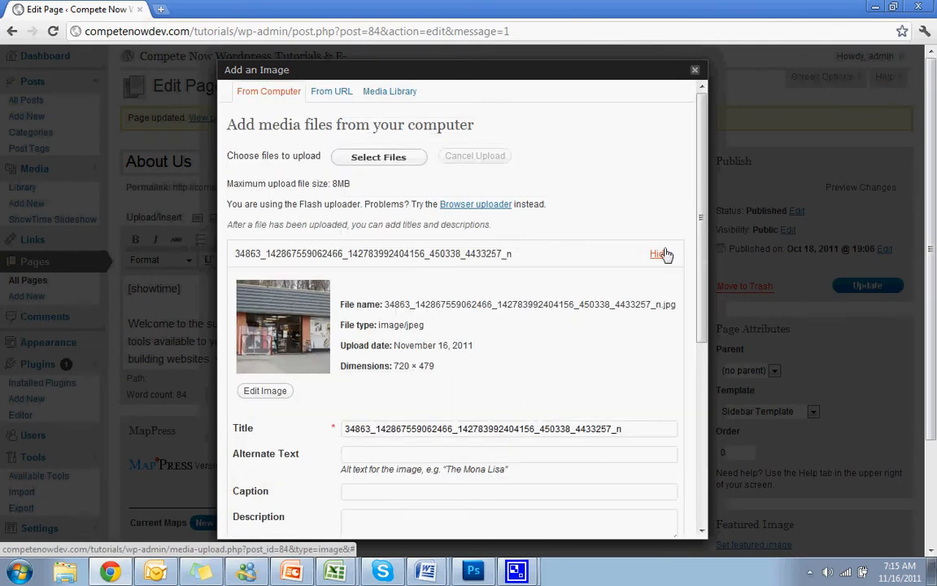
left_click(657, 254)
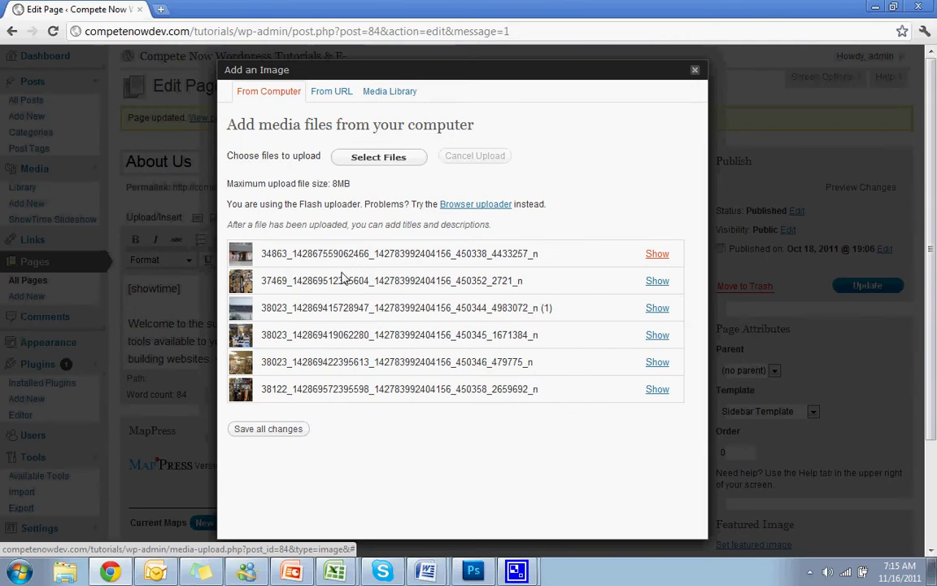
left_click(695, 70)
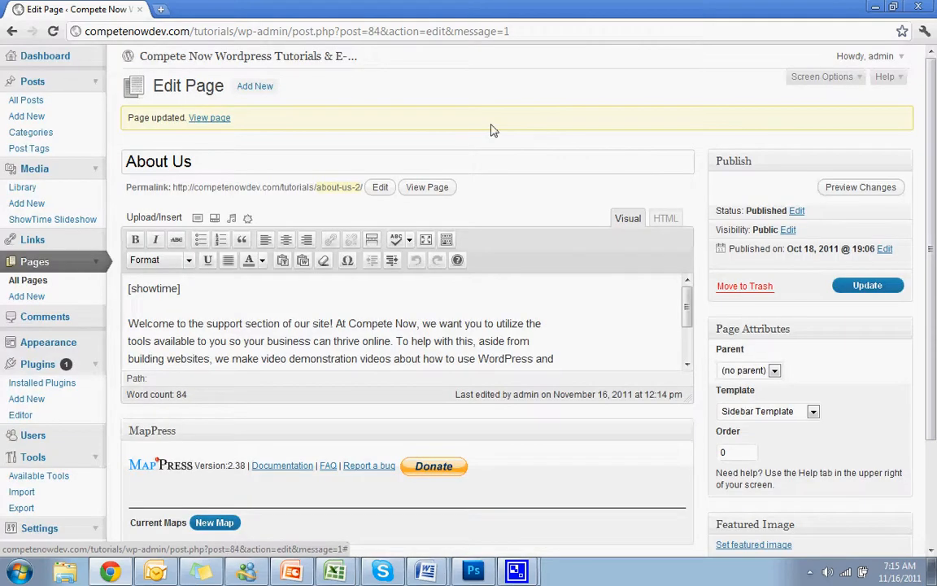
Step: Confirm the Gallery shows six attached photos, then update the About Us page
left_click(198, 218)
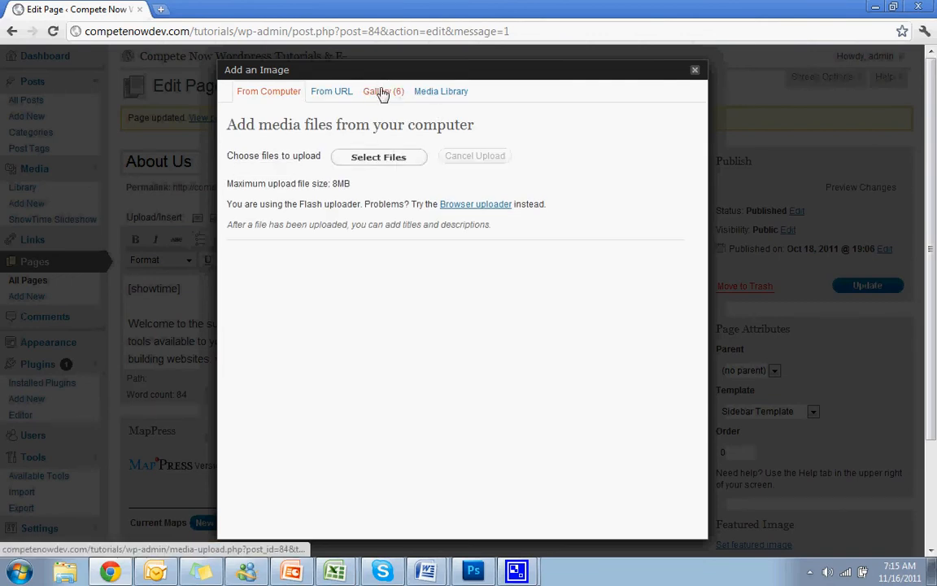
left_click(381, 92)
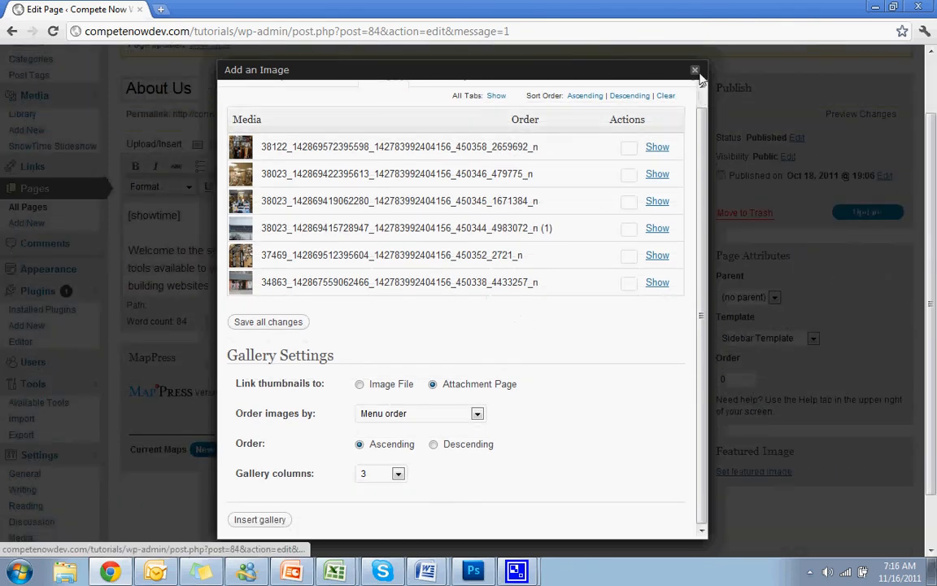
left_click(687, 69)
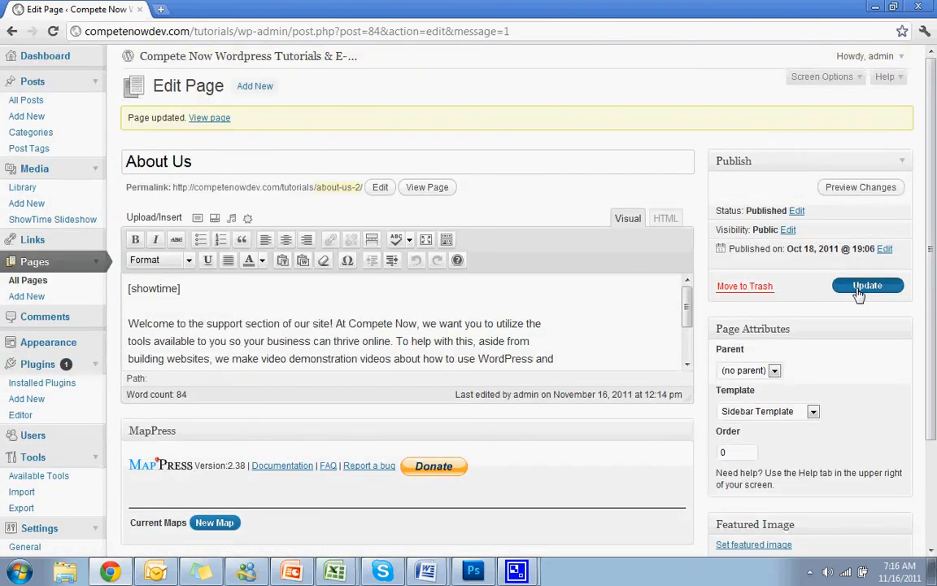
left_click(867, 285)
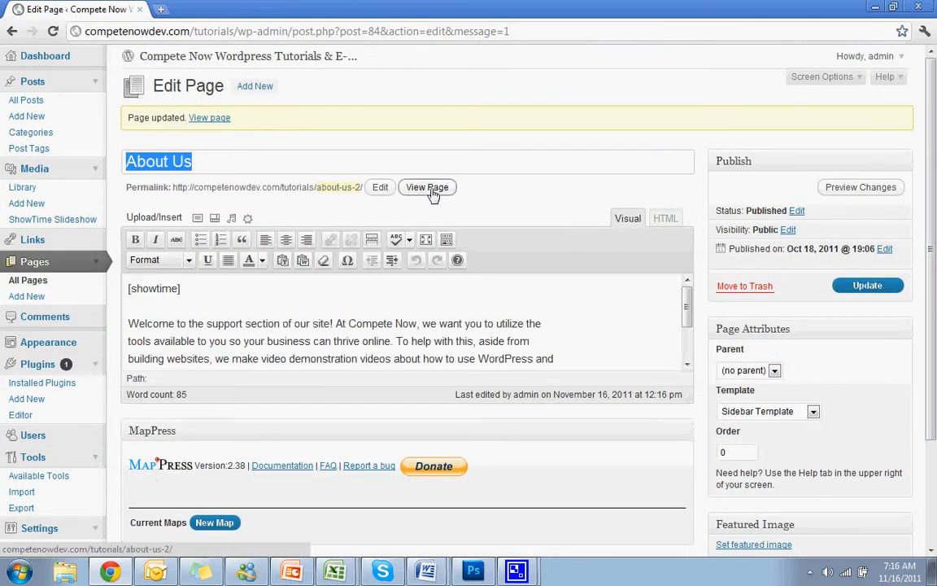
left_click(427, 188)
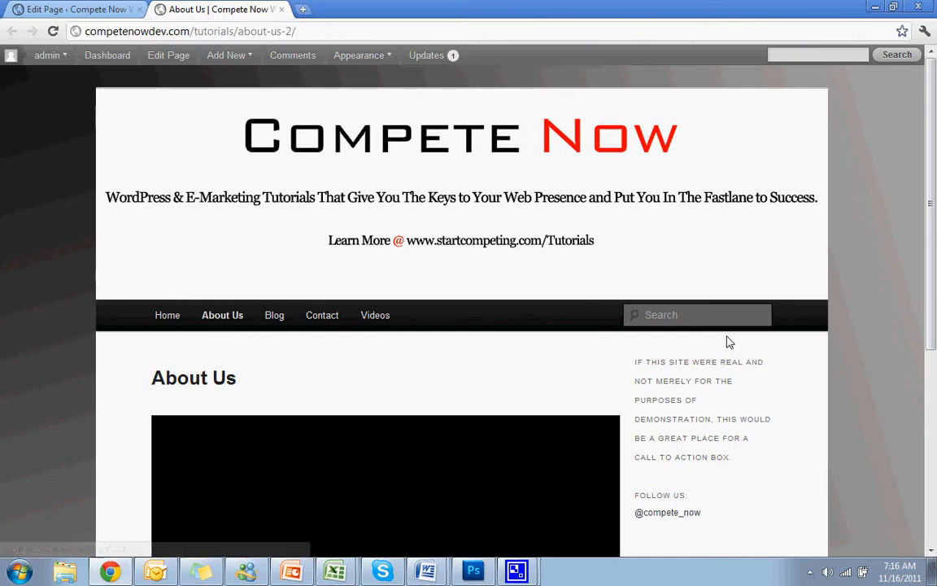
scroll("down", 3)
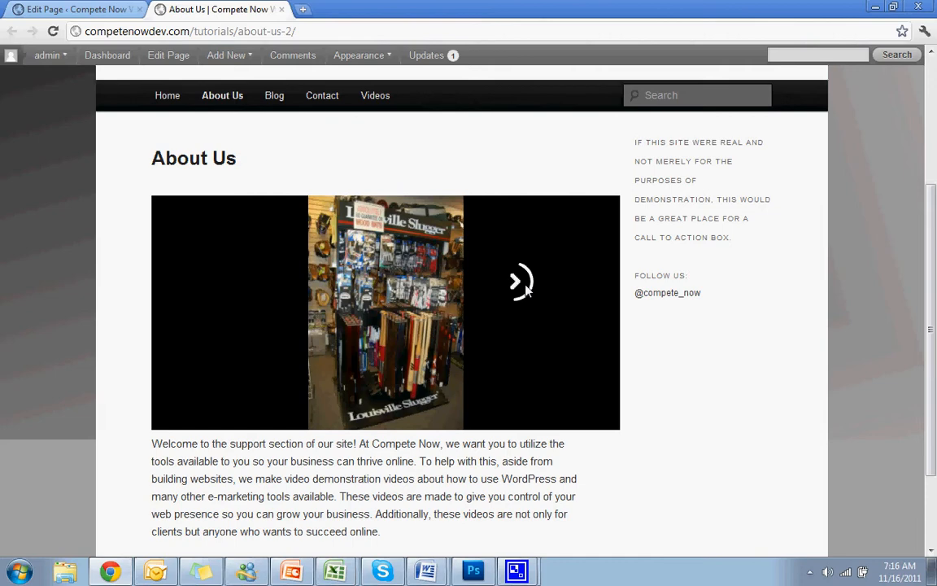
scroll("up", 3)
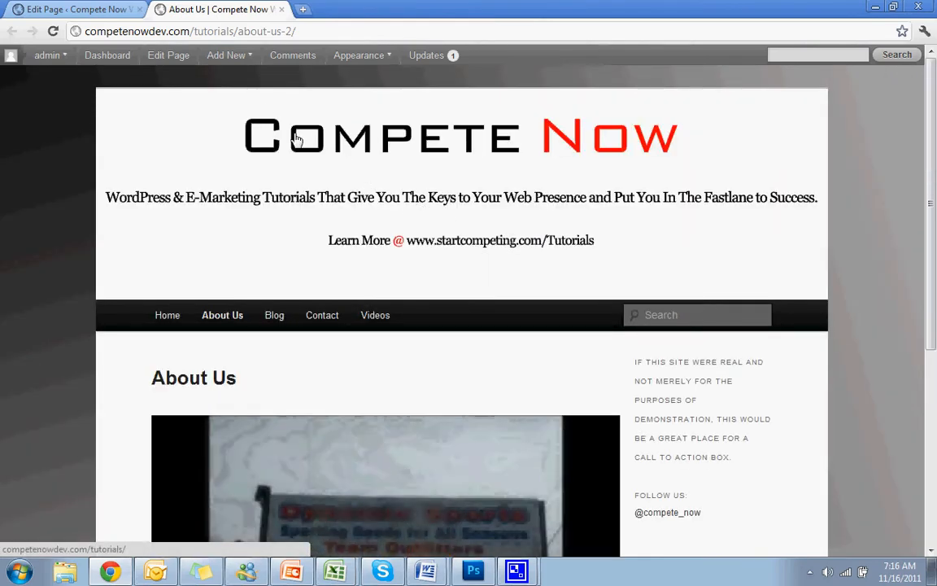
left_click(78, 10)
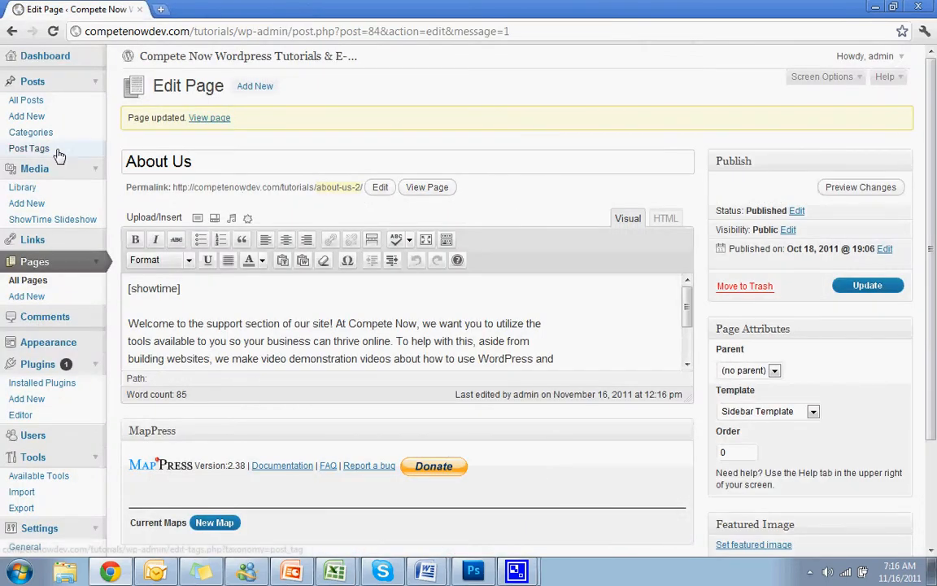
mouse_move(94, 173)
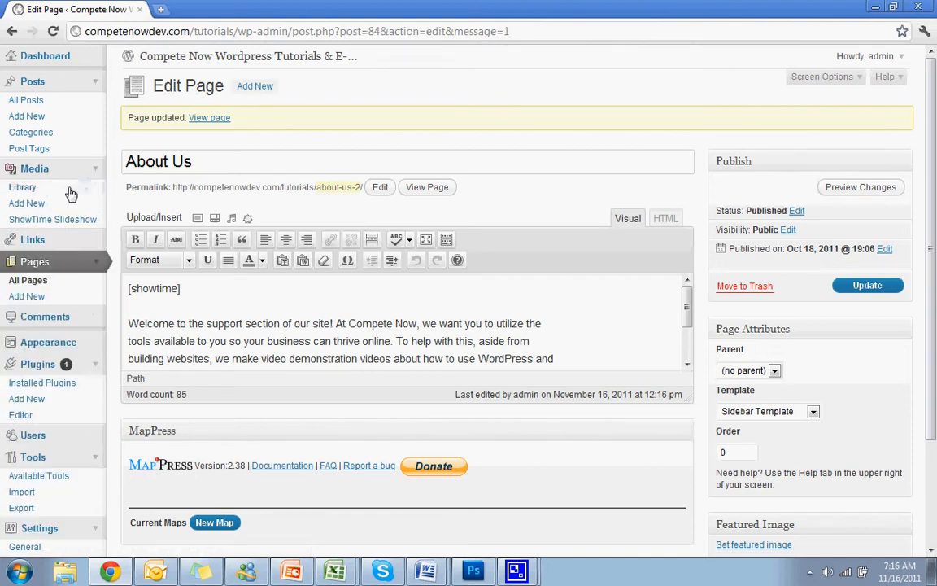
mouse_move(39, 226)
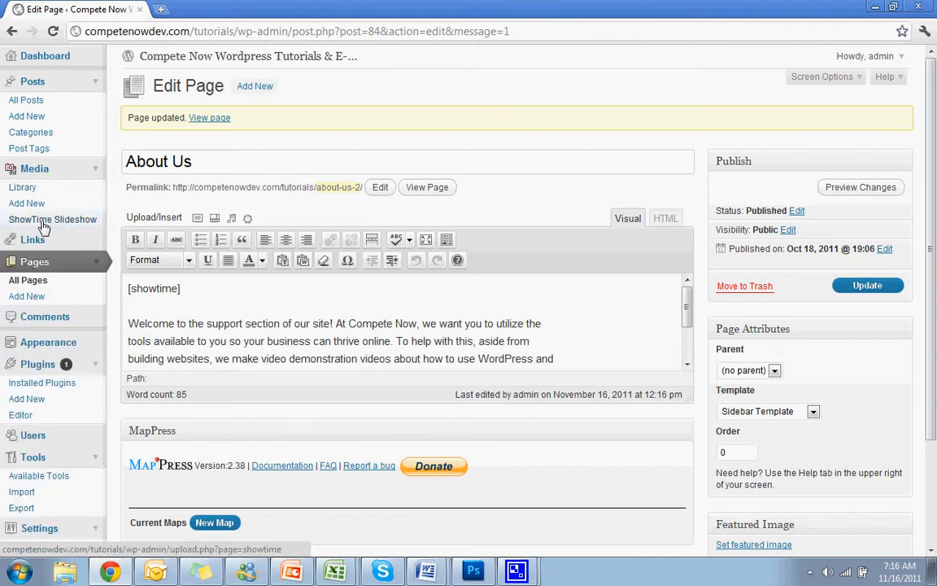
Step: Go to the ShowTime Slideshow settings page under Media
left_click(52, 218)
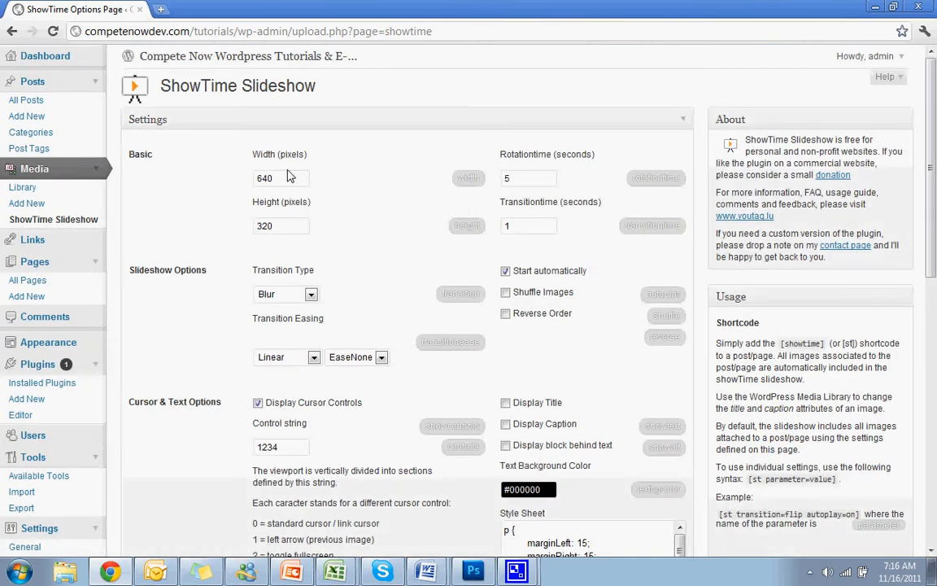
Step: Set slideshow width 500, height 300 and transition type SlideRight
left_click(280, 177)
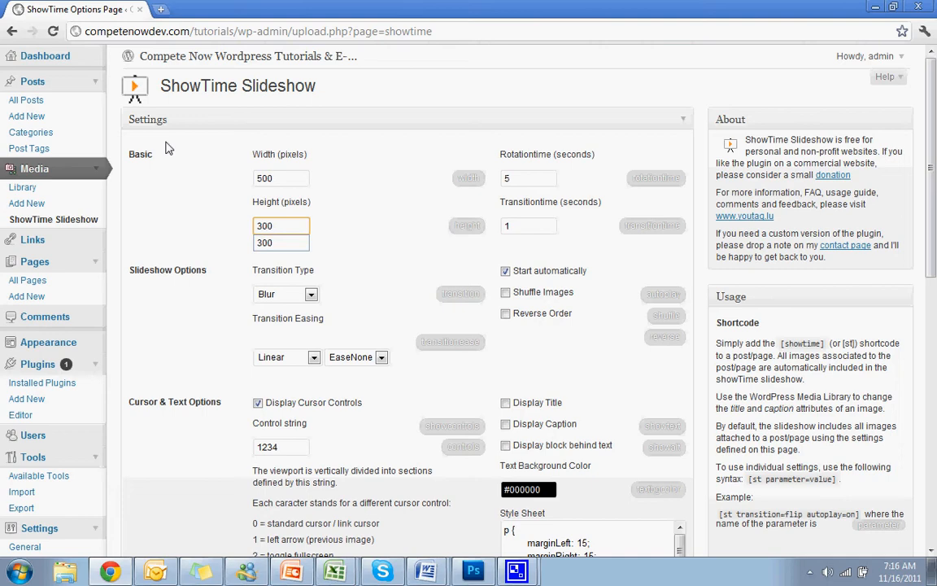
scroll("down", 3)
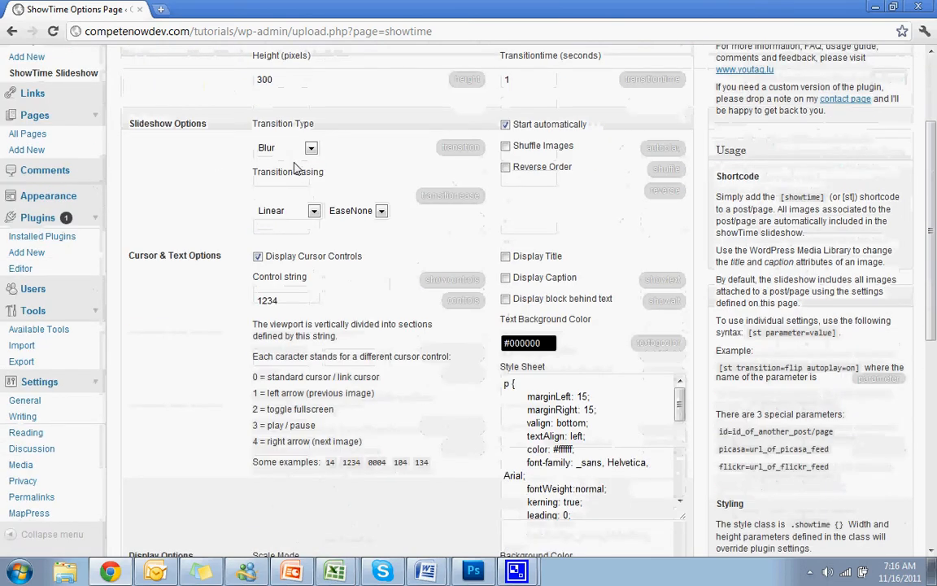
left_click(309, 146)
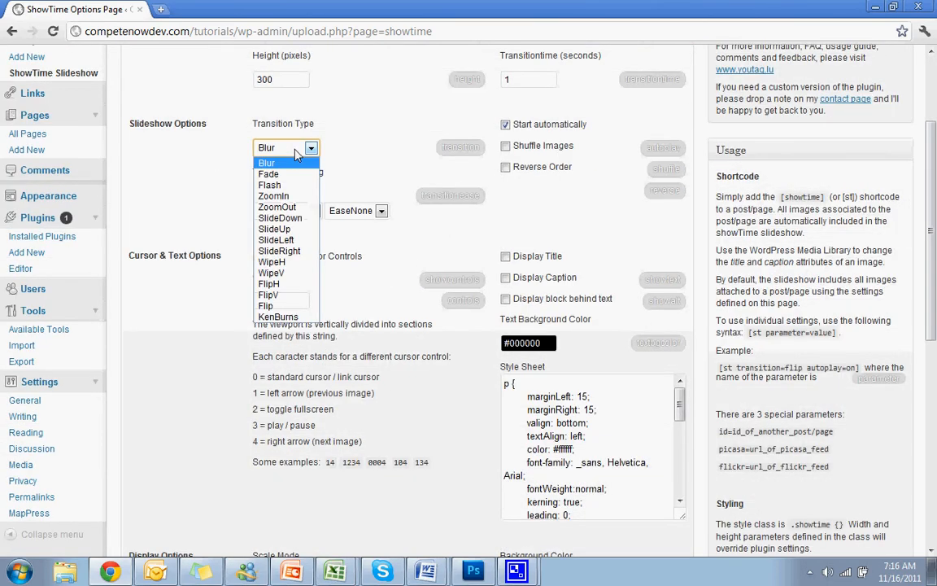
mouse_move(272, 274)
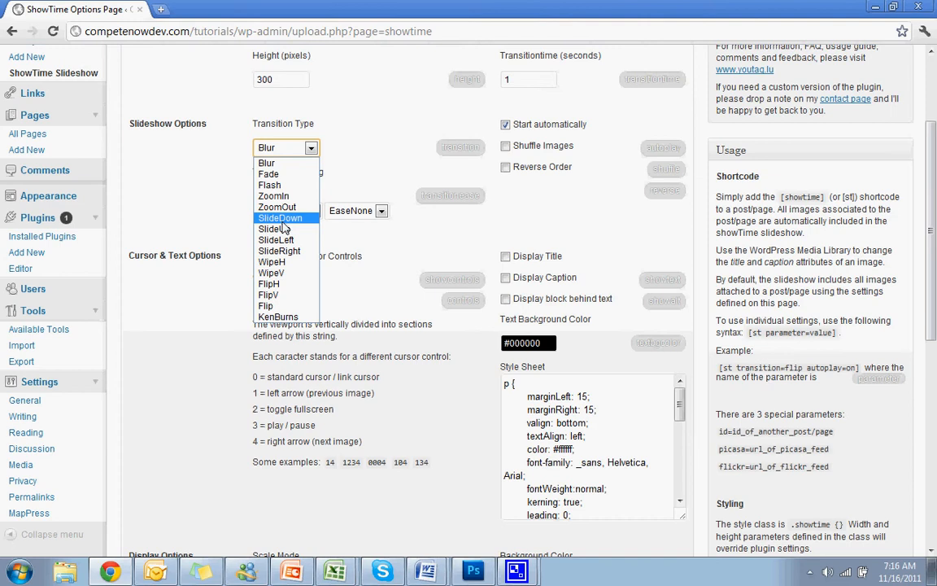
mouse_move(306, 185)
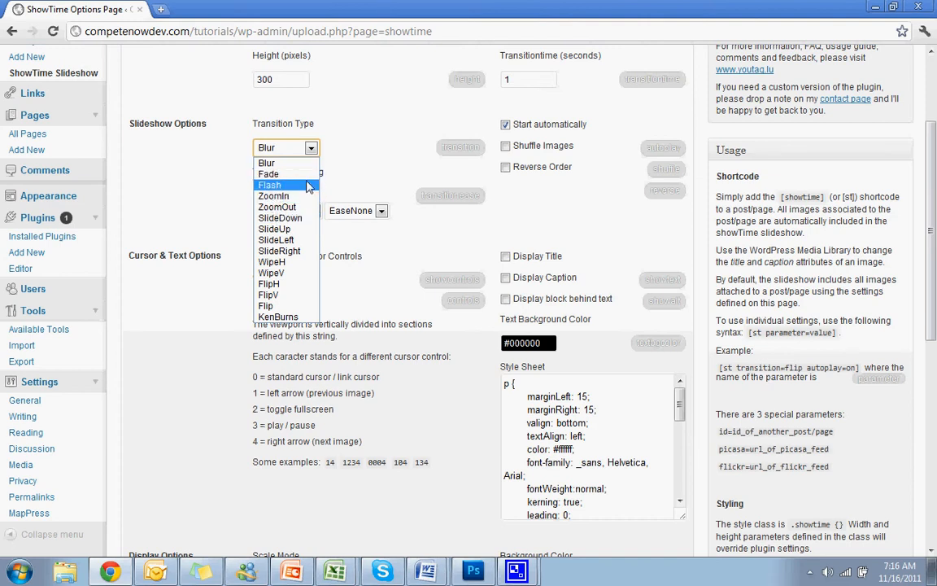
mouse_move(303, 251)
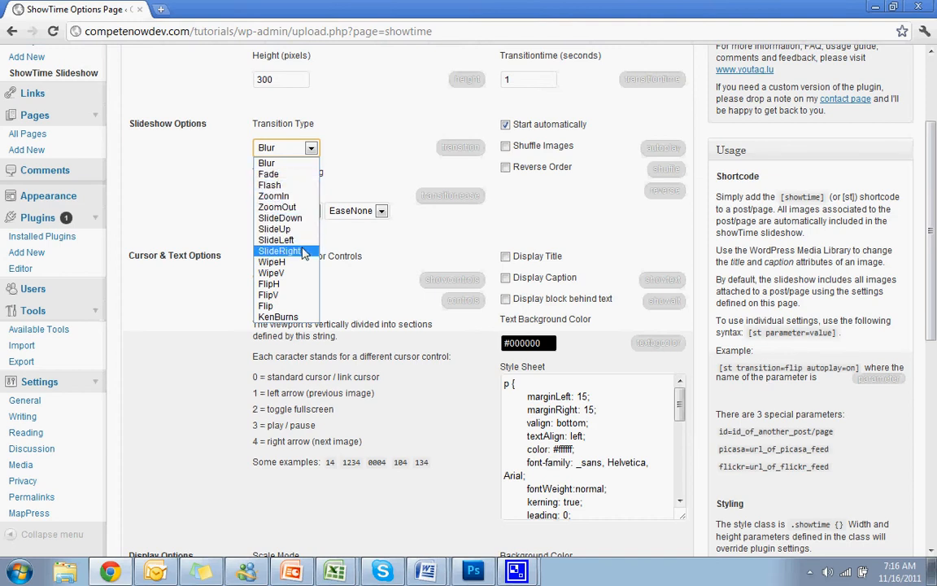
left_click(280, 251)
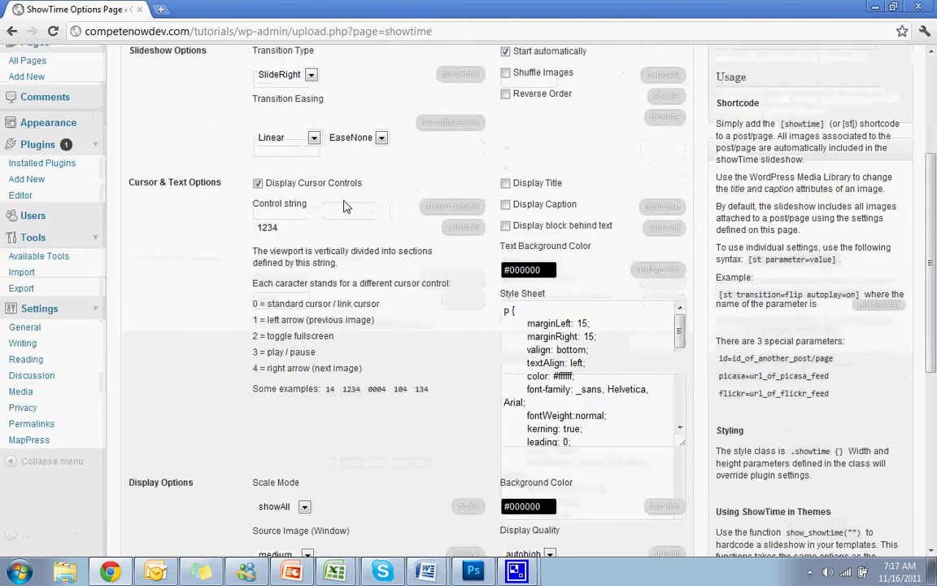
Step: Save the ShowTime Slideshow settings
scroll("down", 3)
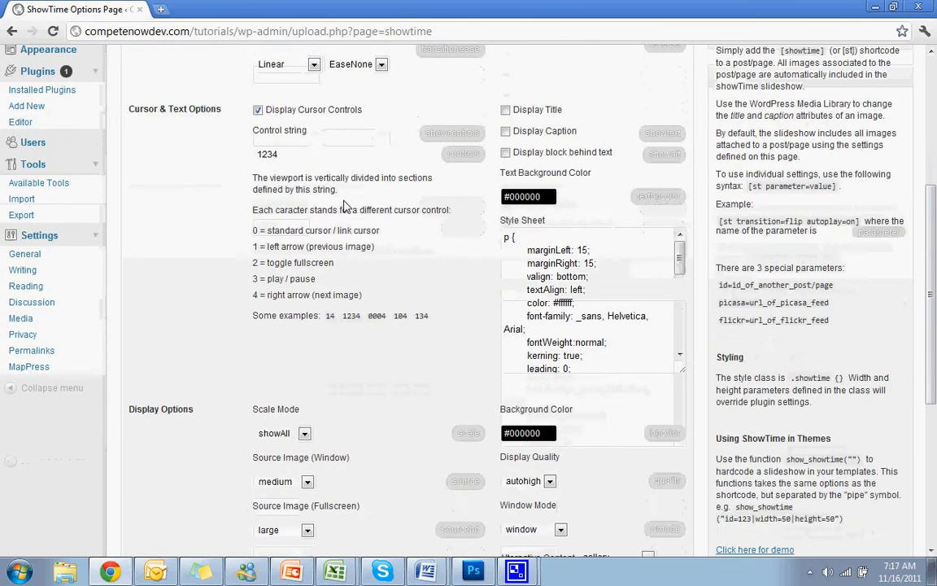
scroll("down", 3)
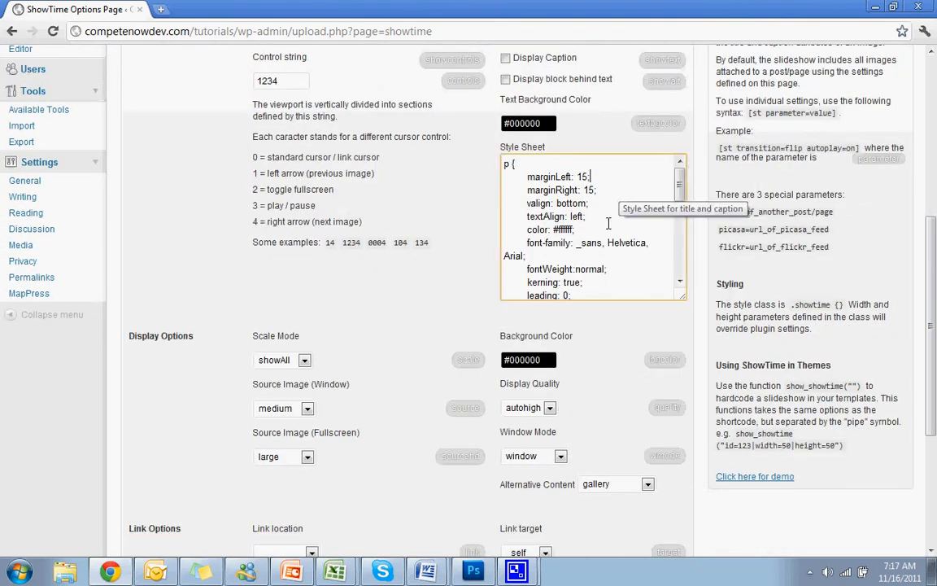
mouse_move(329, 224)
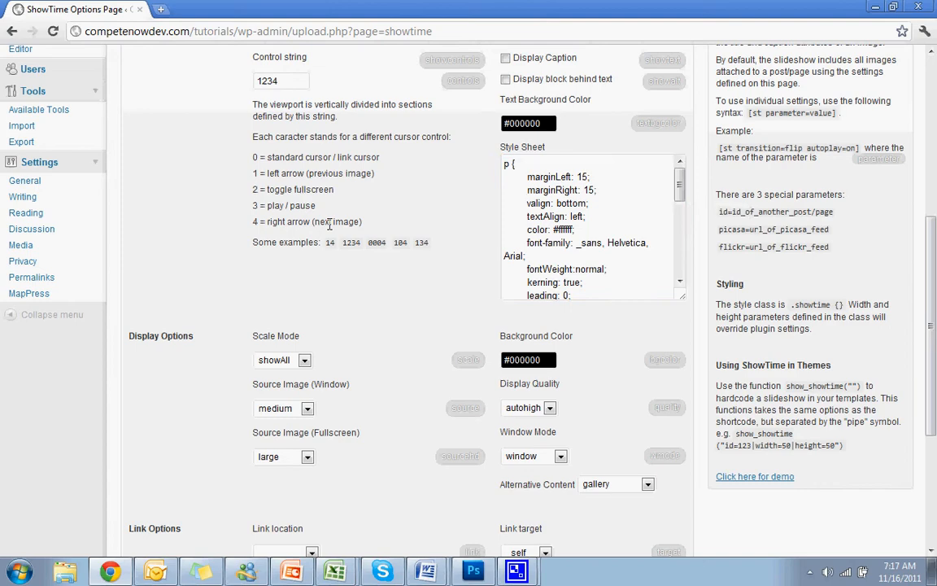
scroll("down", 3)
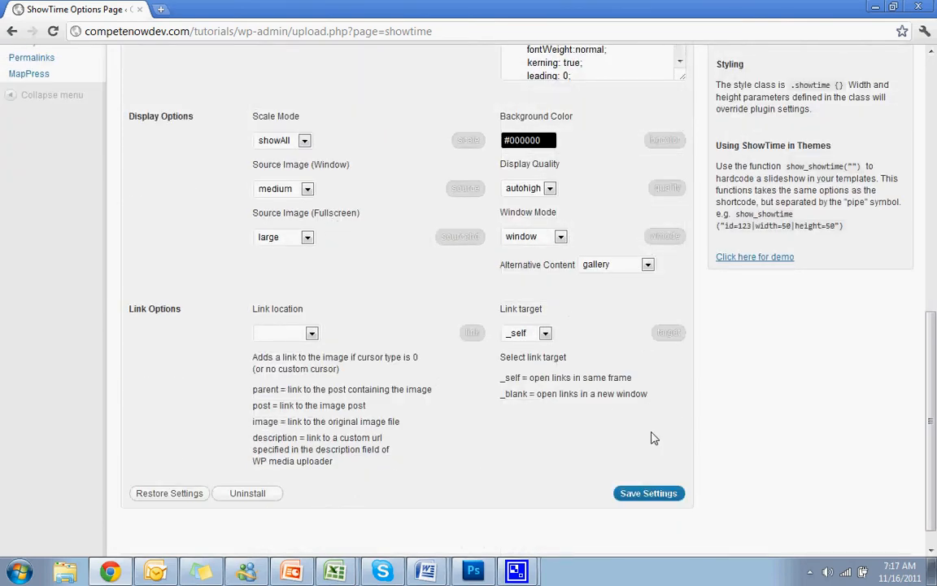
left_click(649, 493)
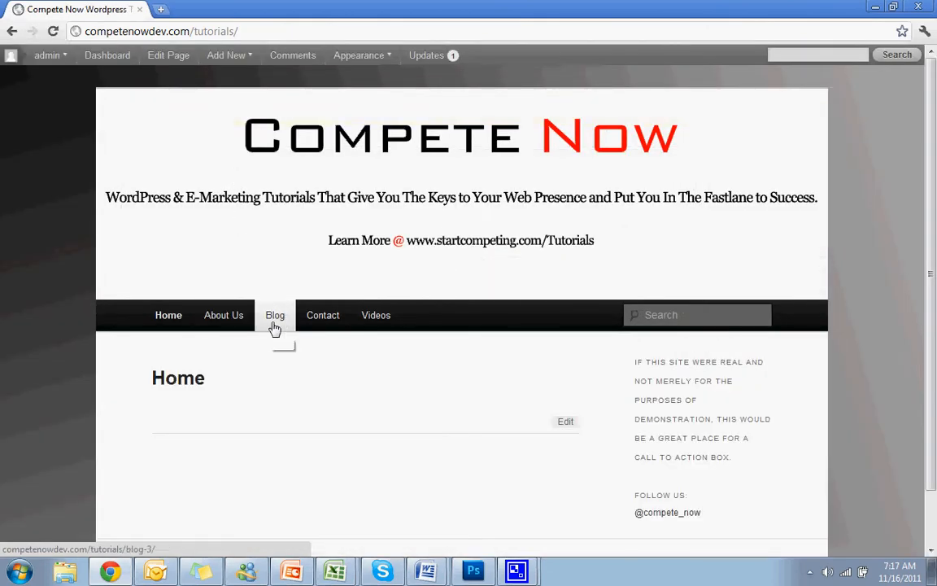
Step: View the live About Us page's slideshow, then head back to the admin area
left_click(223, 316)
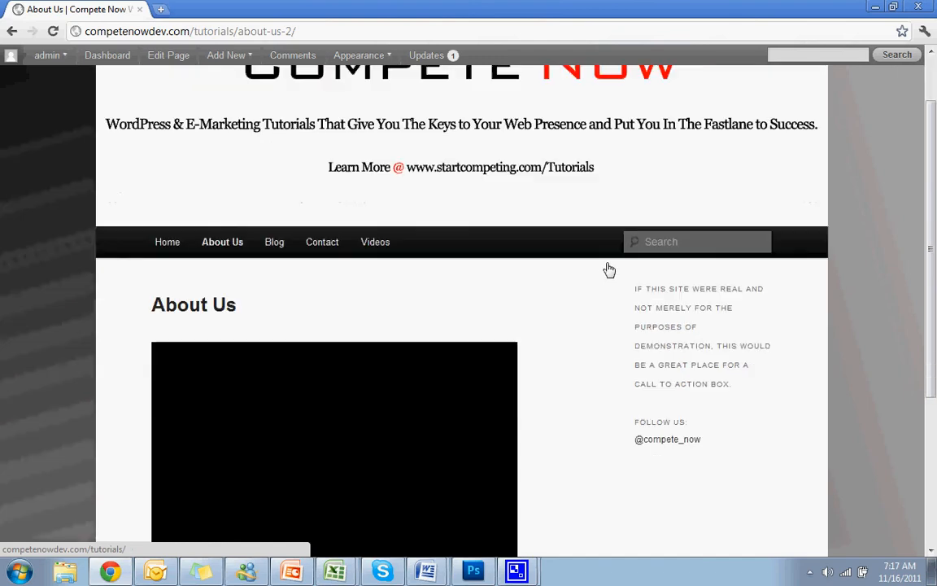
scroll("down", 3)
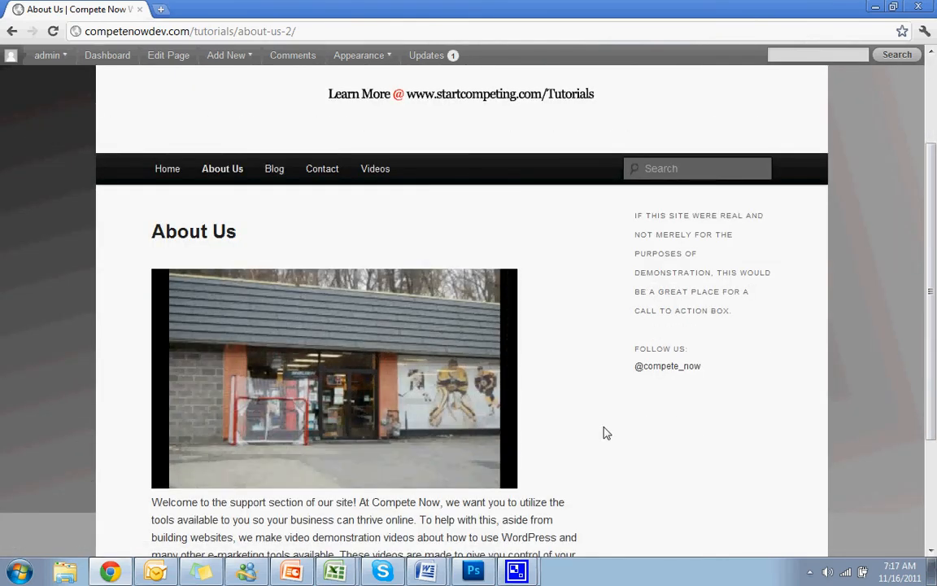
scroll("up", 3)
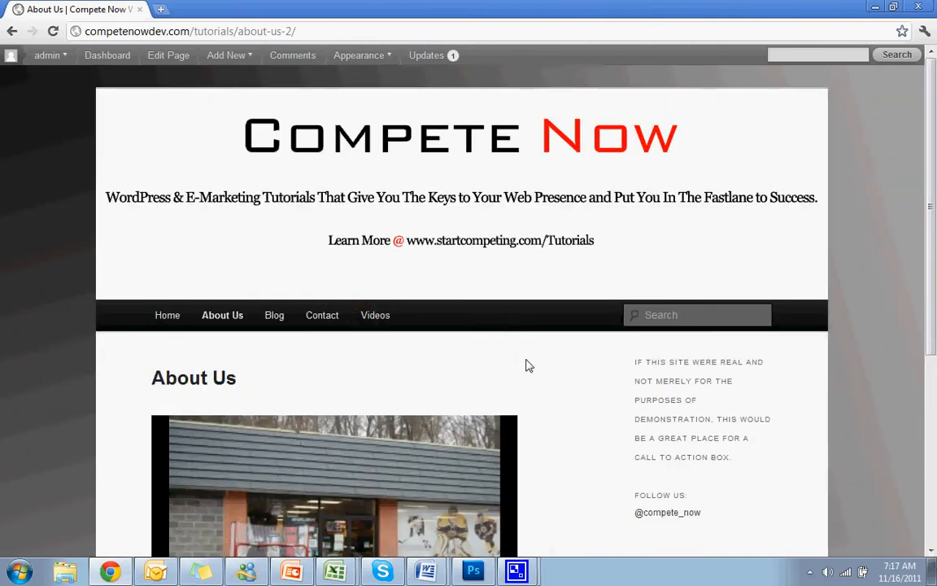
left_click(167, 55)
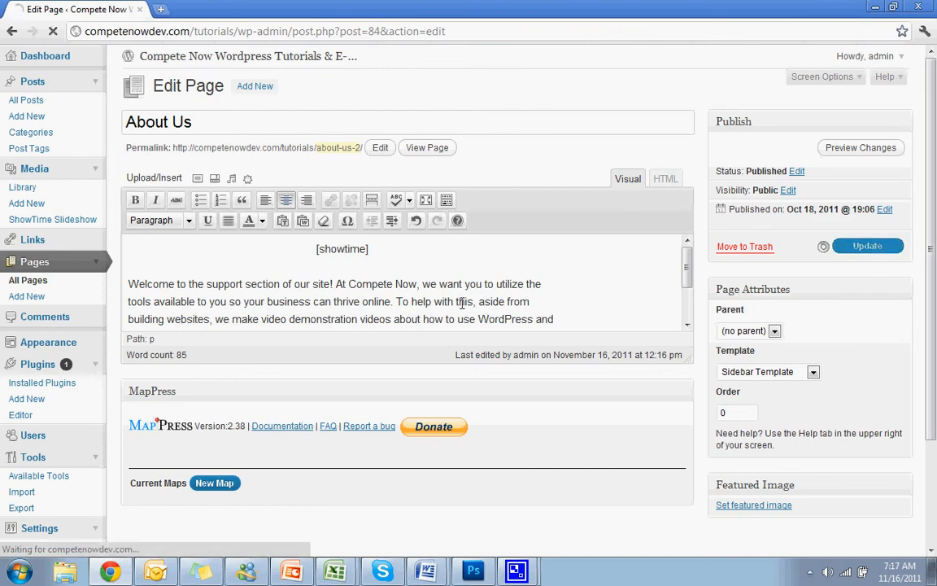
Step: Update the About Us page so the save confirmation appears
left_click(867, 246)
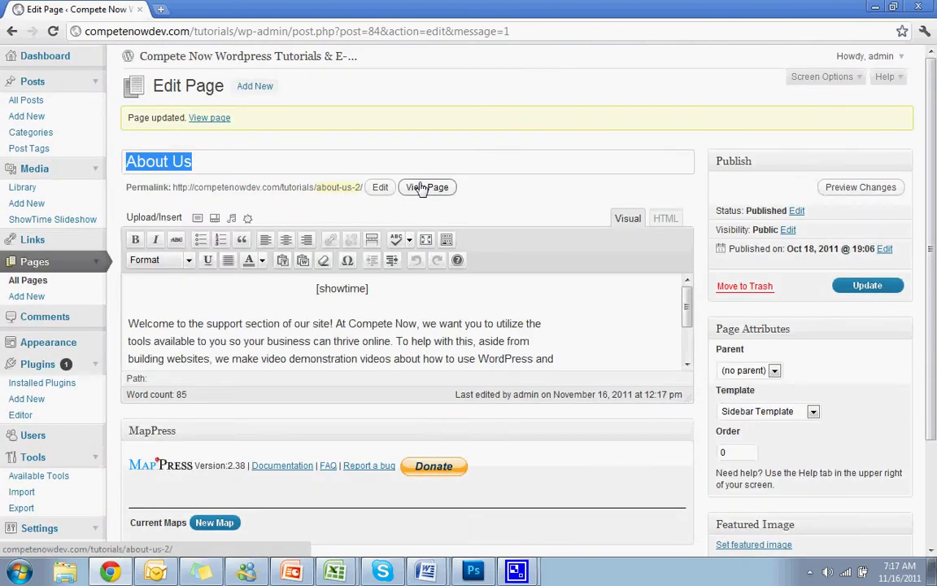
left_click(426, 187)
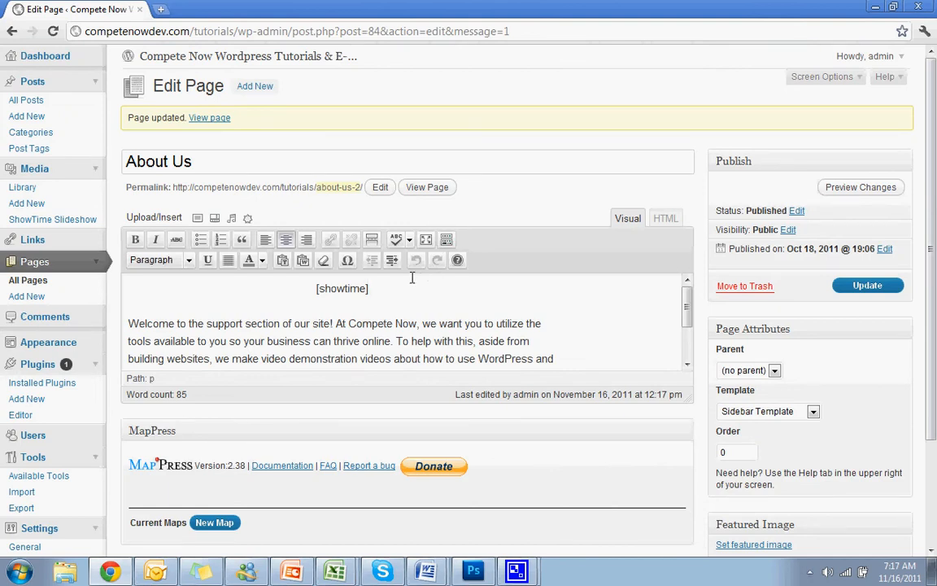
mouse_move(407, 280)
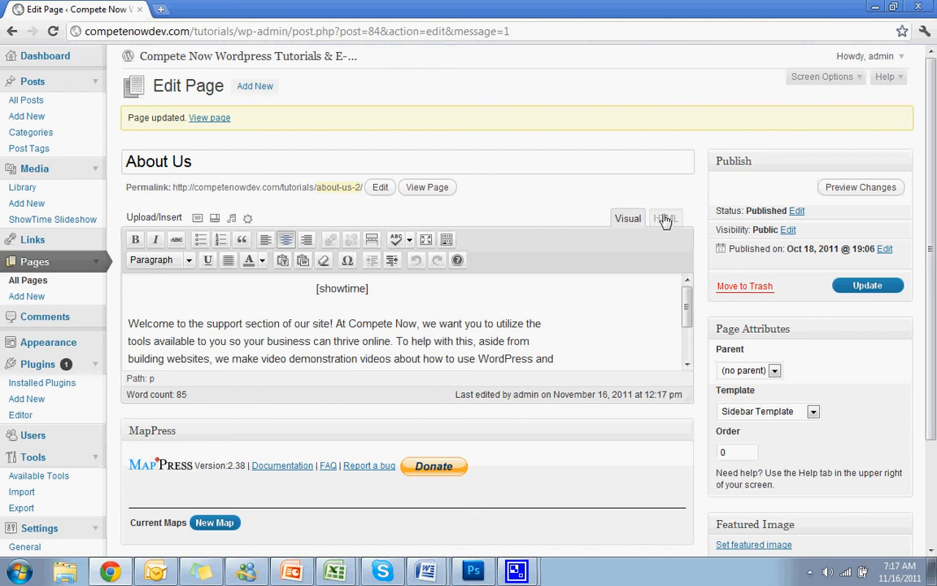
Step: Wrap the [showtime] shortcode in <center>…</center> tags in the HTML editor
left_click(666, 218)
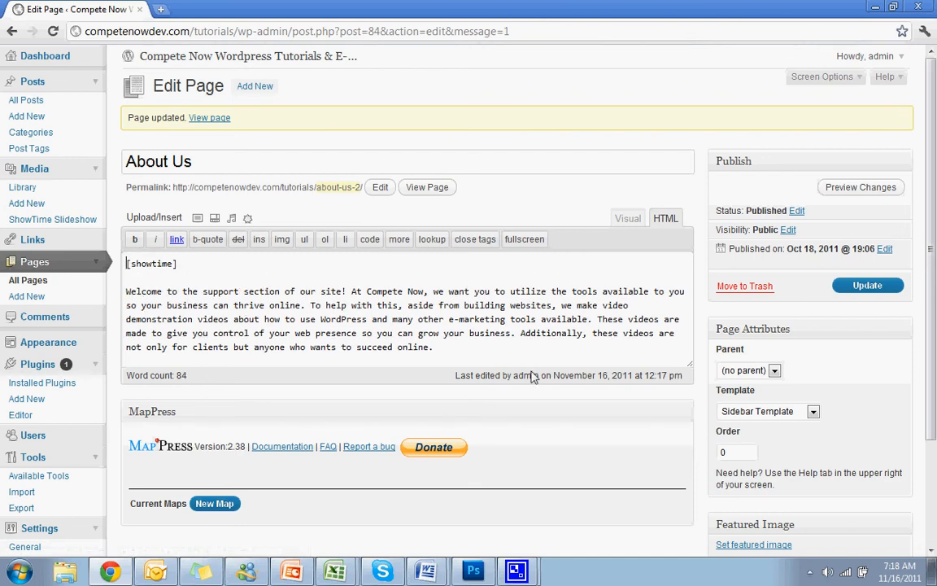
type("<center>")
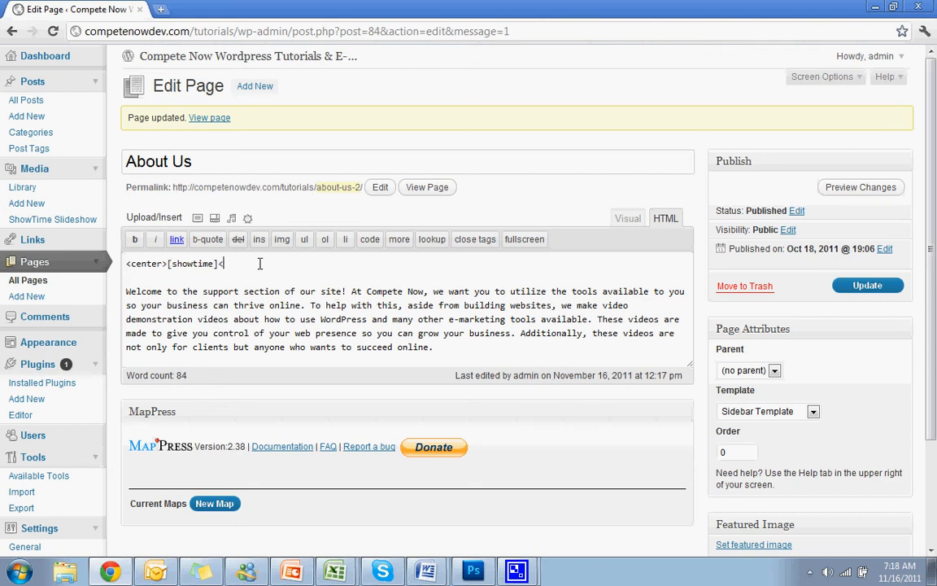
type("/center>")
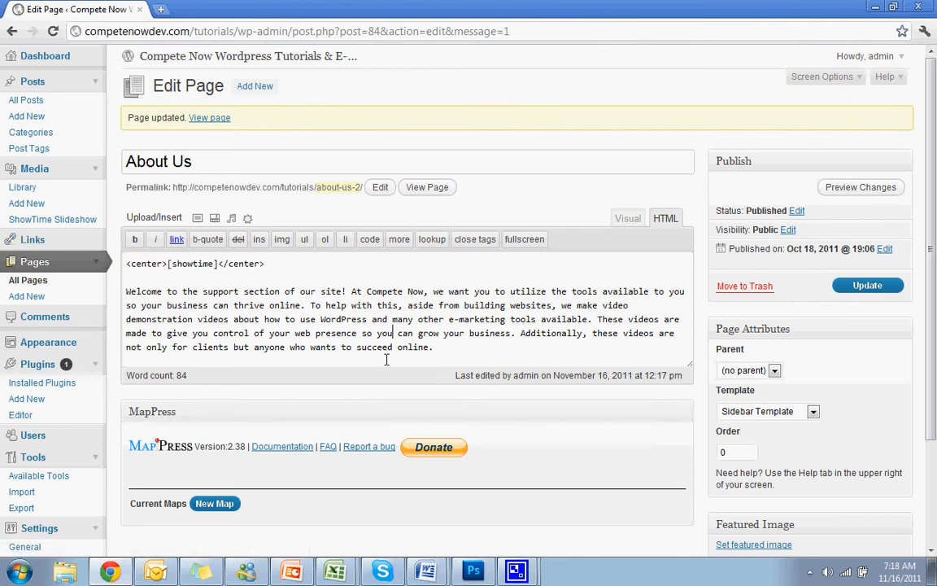
left_click(867, 285)
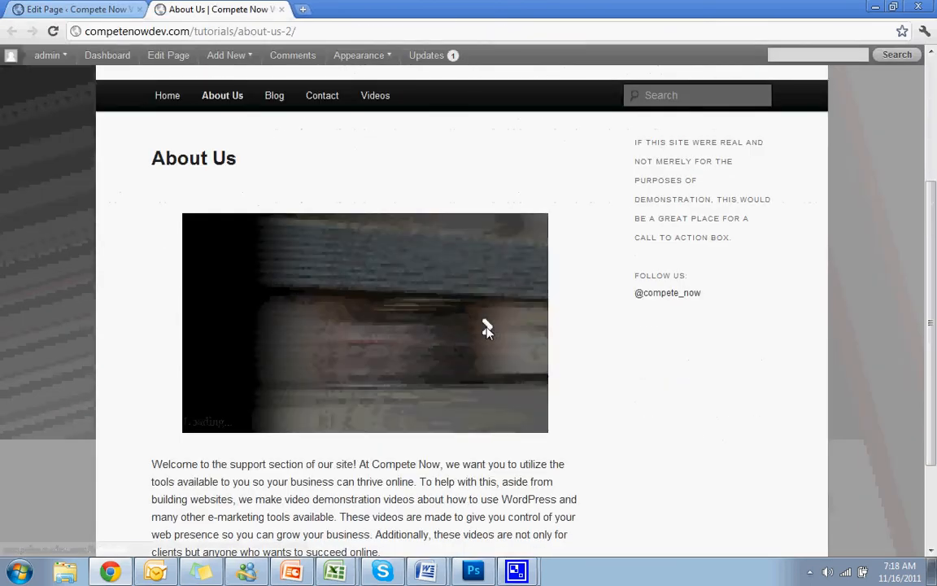
Step: Update the About Us page and view it live to check the centered slideshow
left_click(81, 10)
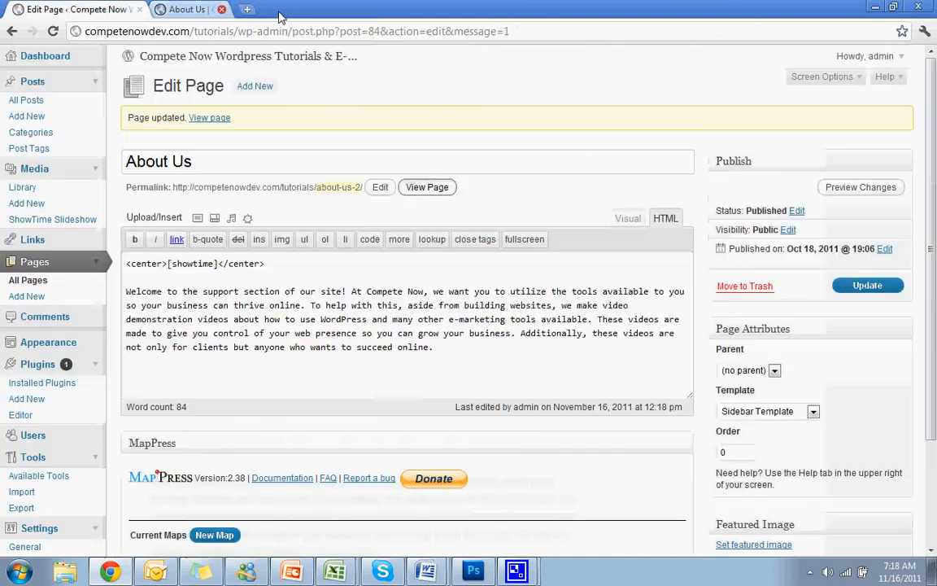
left_click(629, 218)
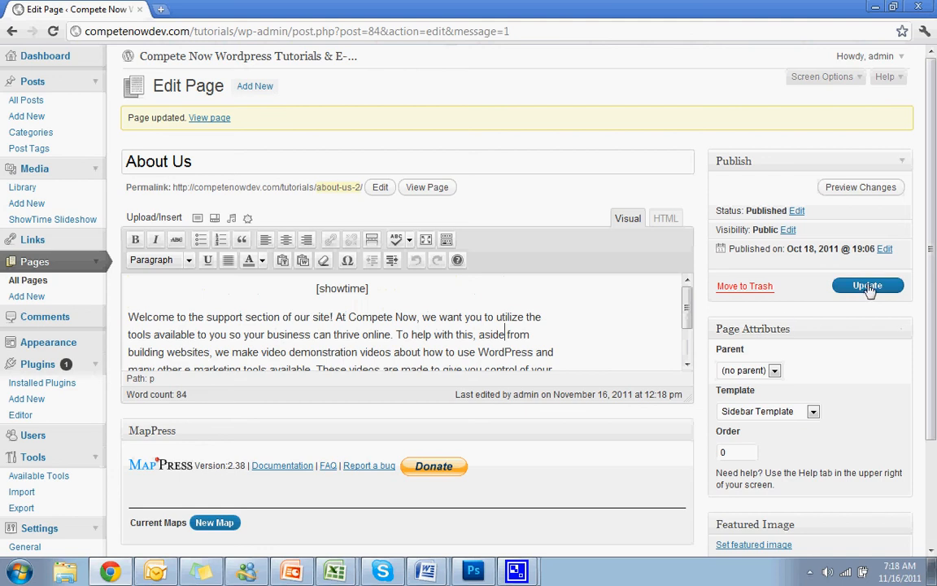
left_click(867, 285)
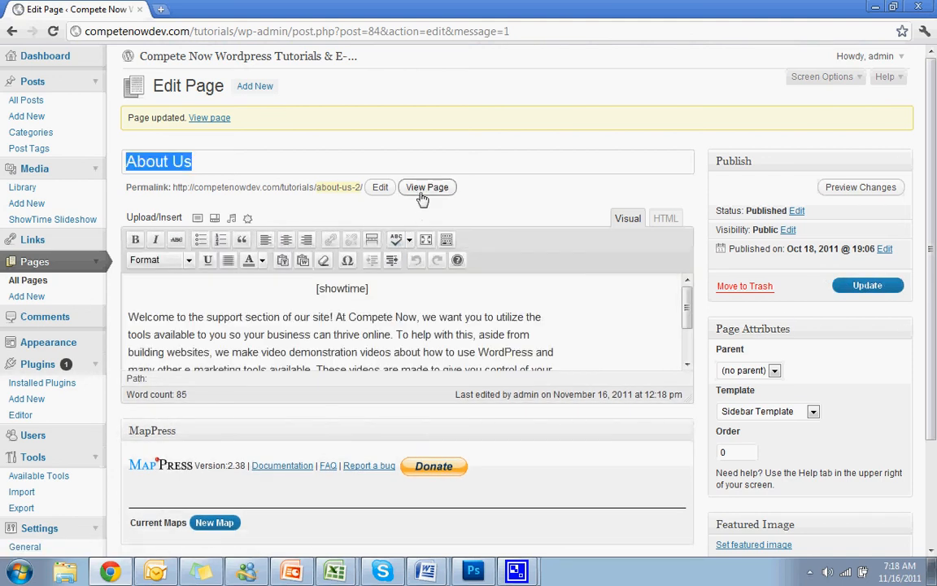
left_click(427, 187)
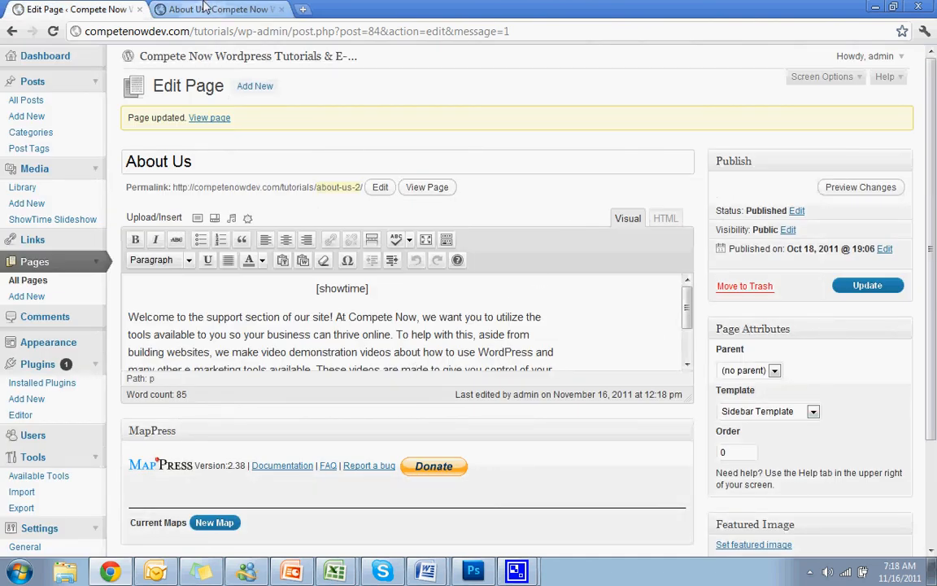
left_click(209, 9)
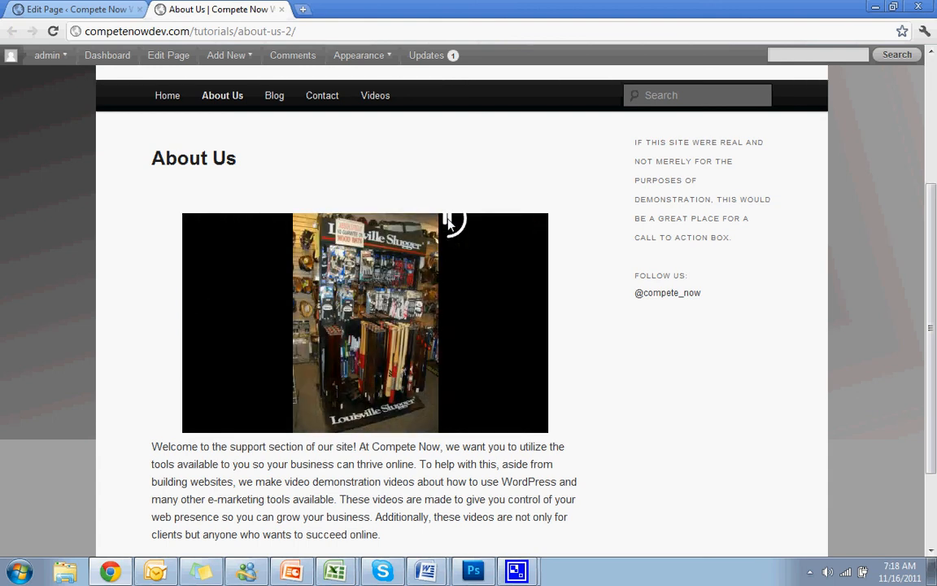
mouse_move(610, 377)
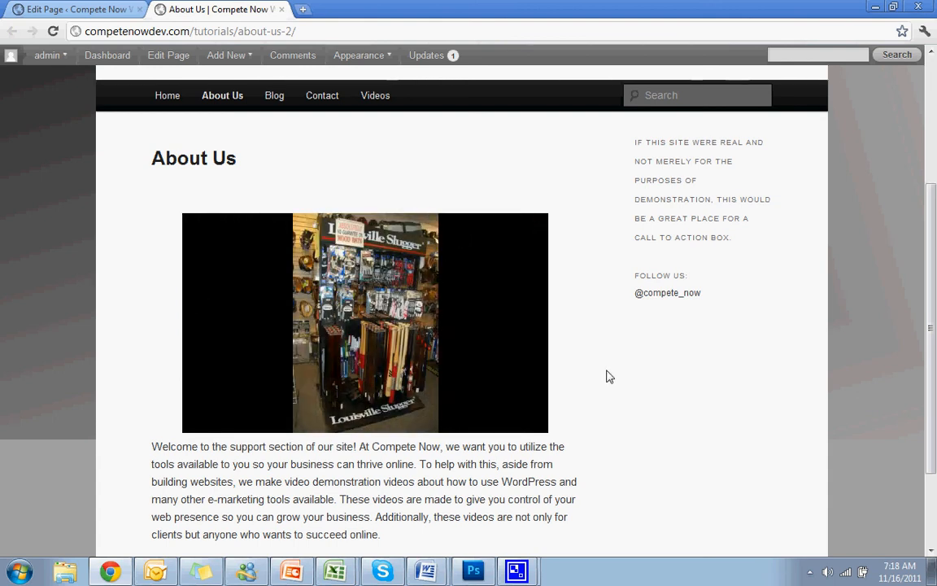